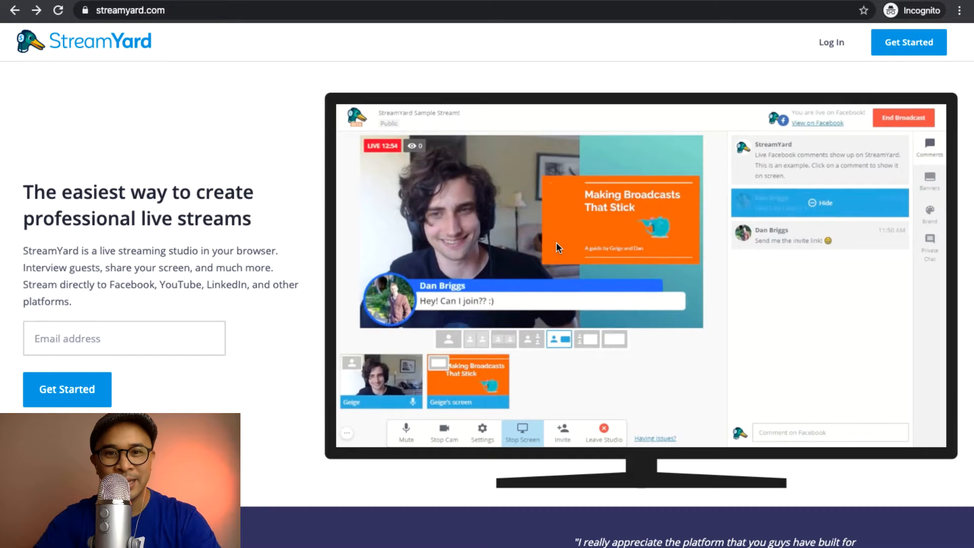
# - Sign in from streamyard.com to reach the Broadcasts dashboard listing upcoming broadcasts
pyautogui.click(561, 432)
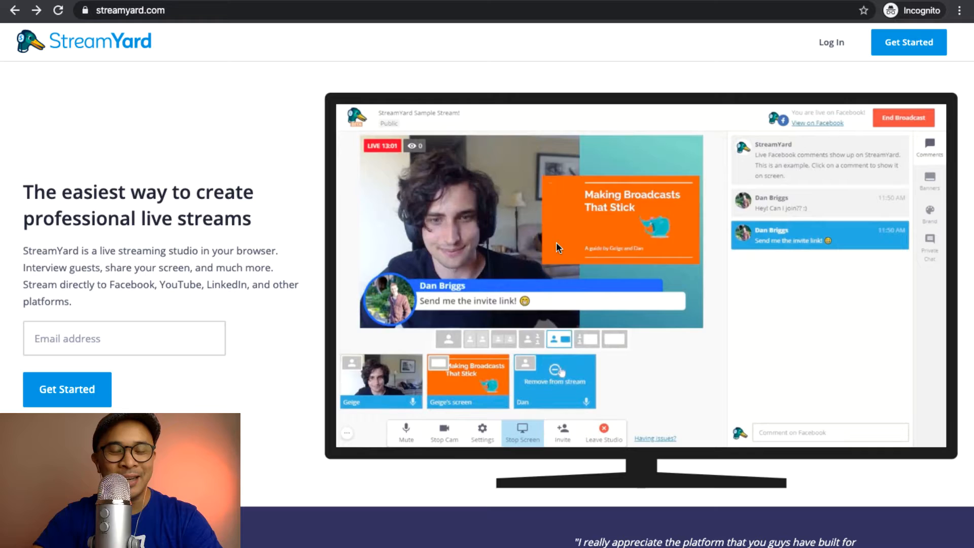
pyautogui.click(503, 339)
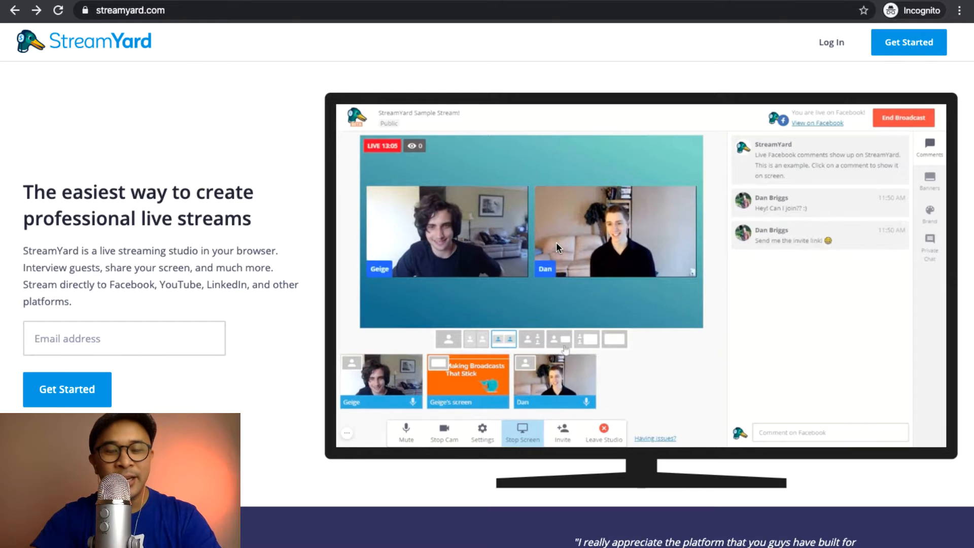
pyautogui.click(448, 338)
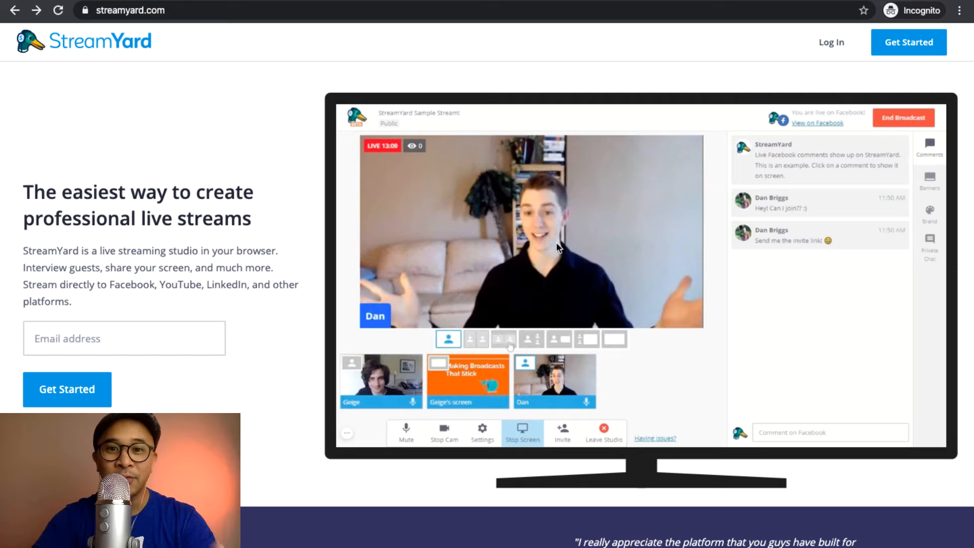
pyautogui.click(504, 339)
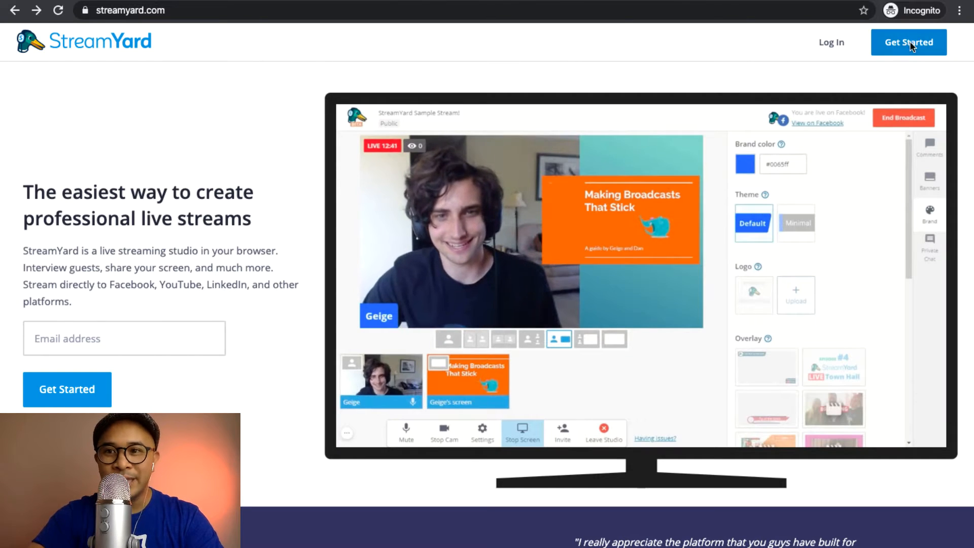
pyautogui.click(907, 43)
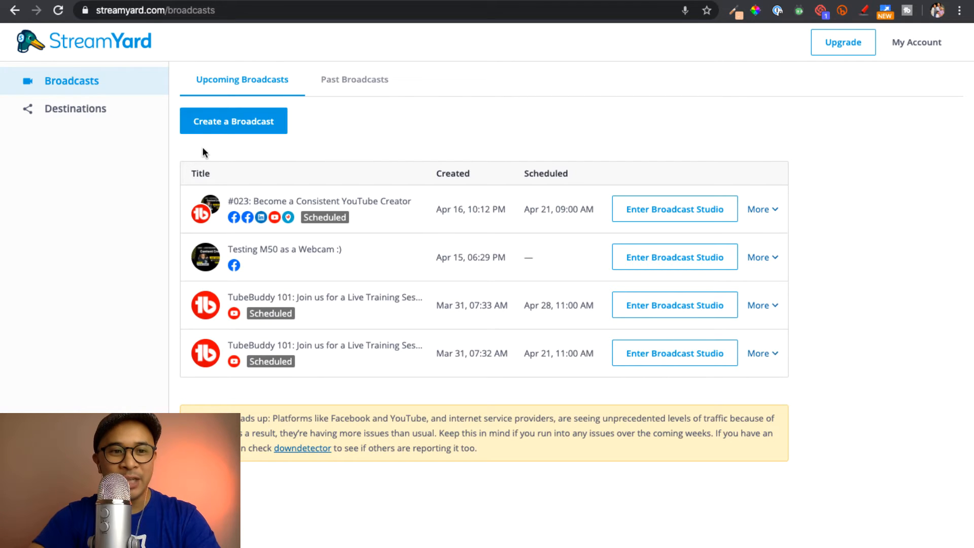
pyautogui.moveTo(75, 109)
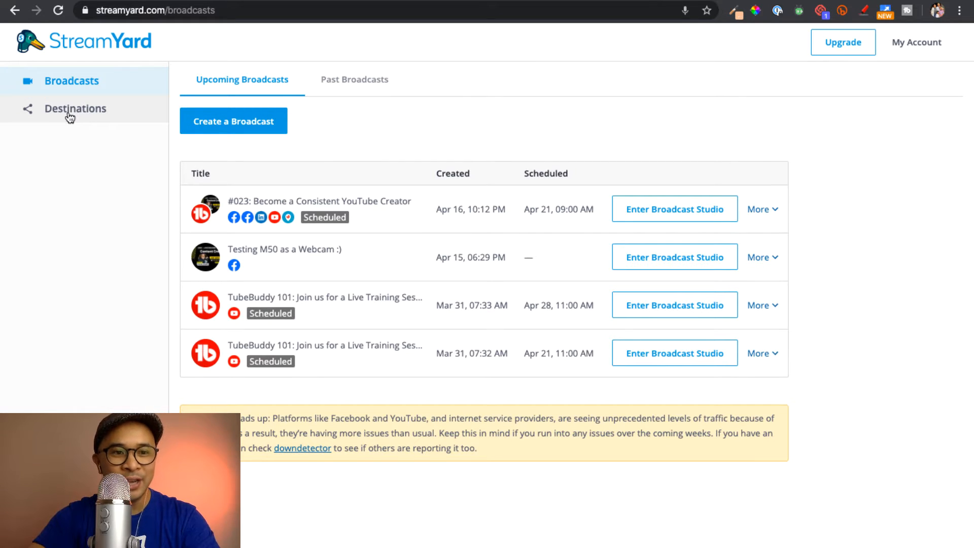
# - Go to Destinations and start adding a new streaming destination
pyautogui.click(75, 109)
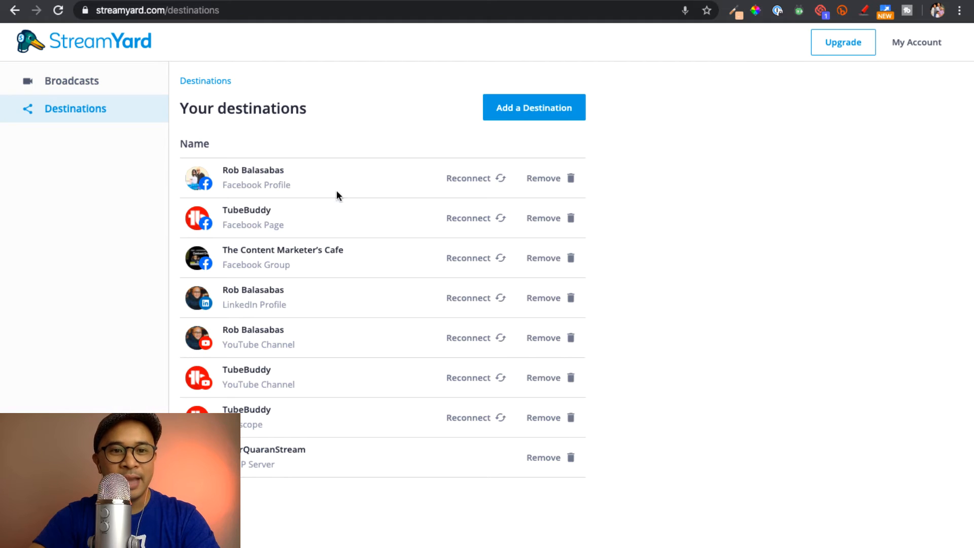
pyautogui.moveTo(535, 107)
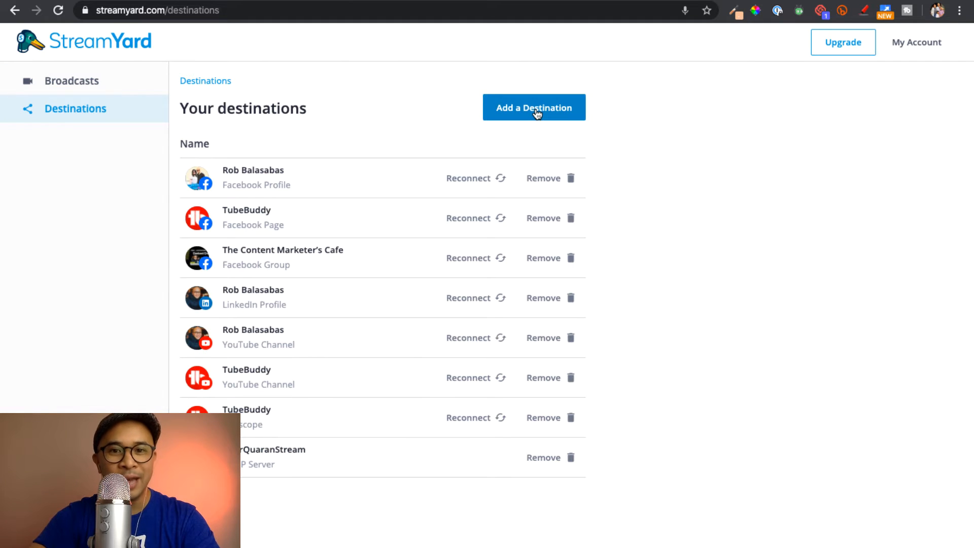
pyautogui.moveTo(562, 114)
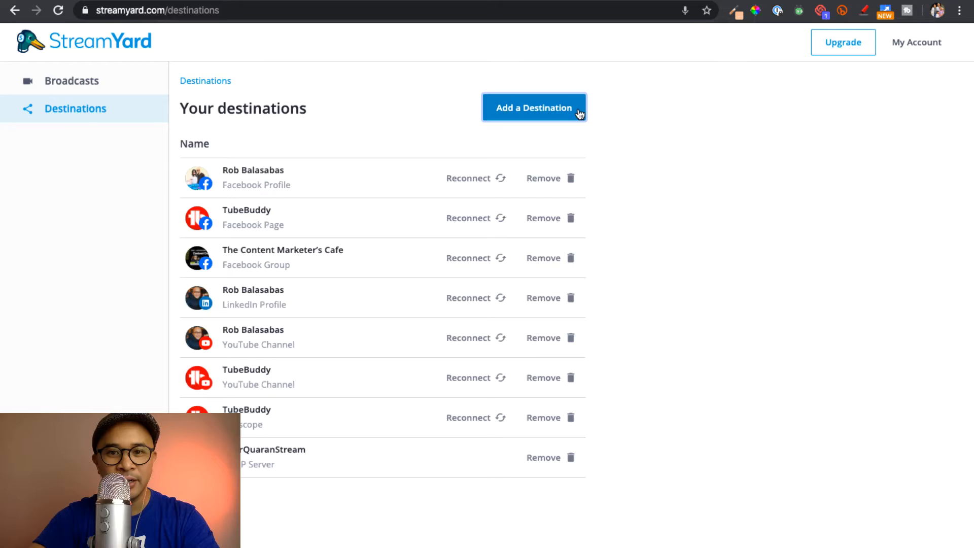
pyautogui.click(532, 107)
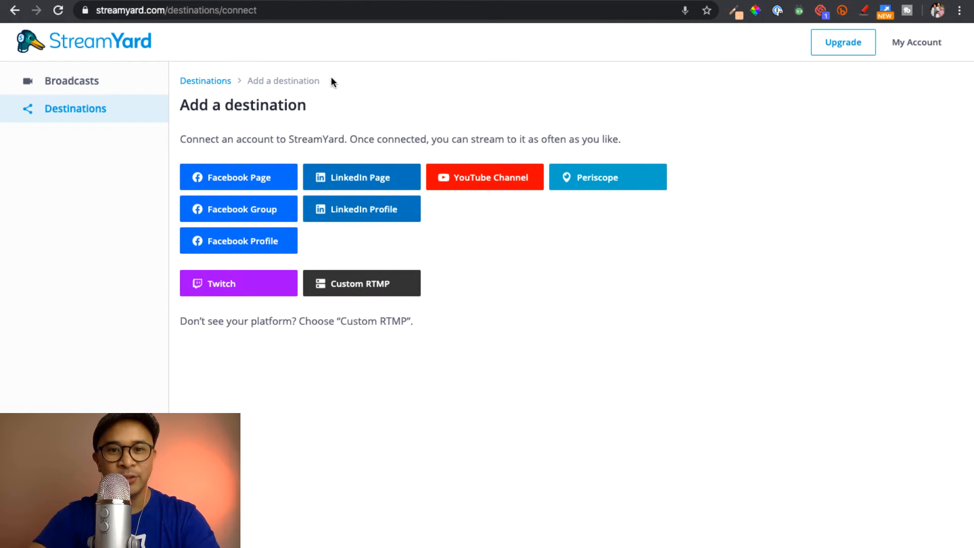
pyautogui.moveTo(483, 185)
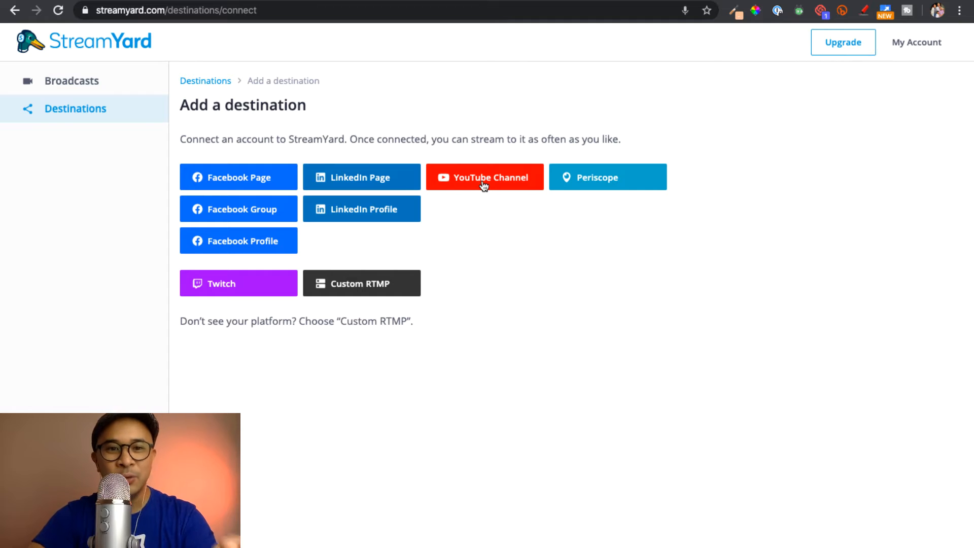
pyautogui.moveTo(493, 181)
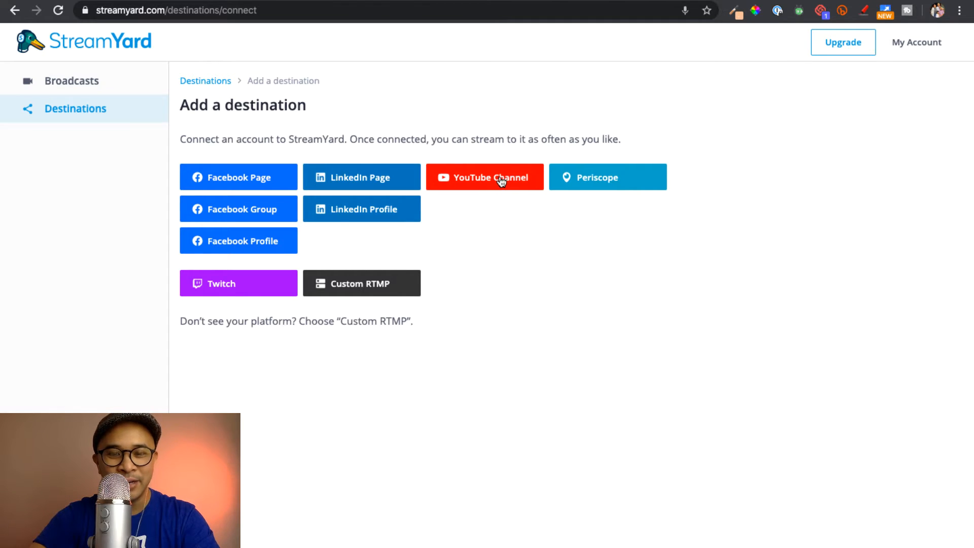
# - Connect a YouTube channel, choosing the Google account and allowing StreamYard to manage it
pyautogui.click(485, 177)
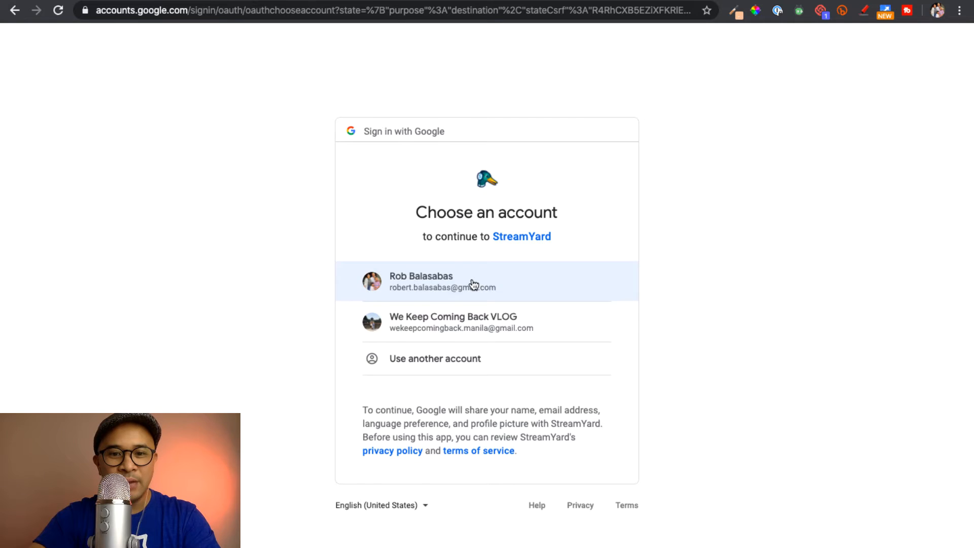
pyautogui.click(472, 281)
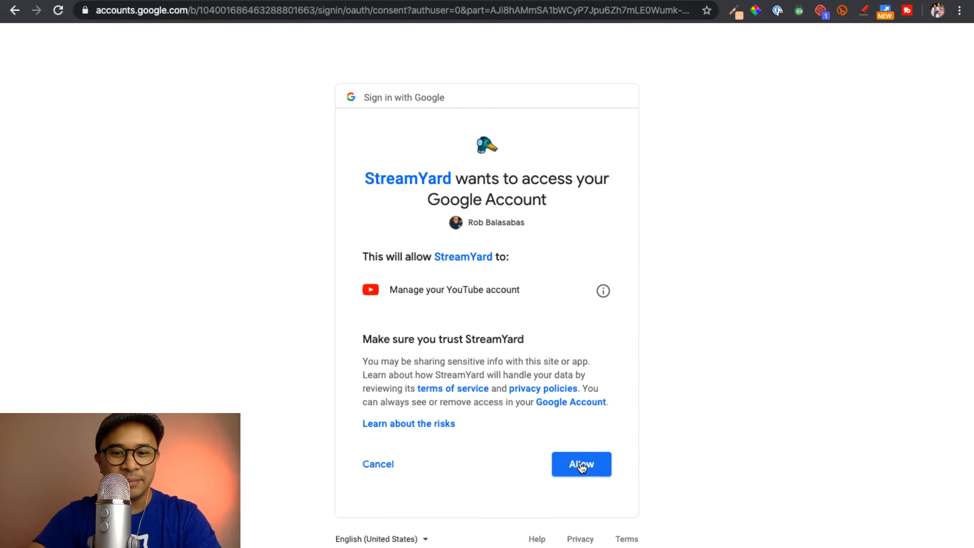
pyautogui.click(580, 464)
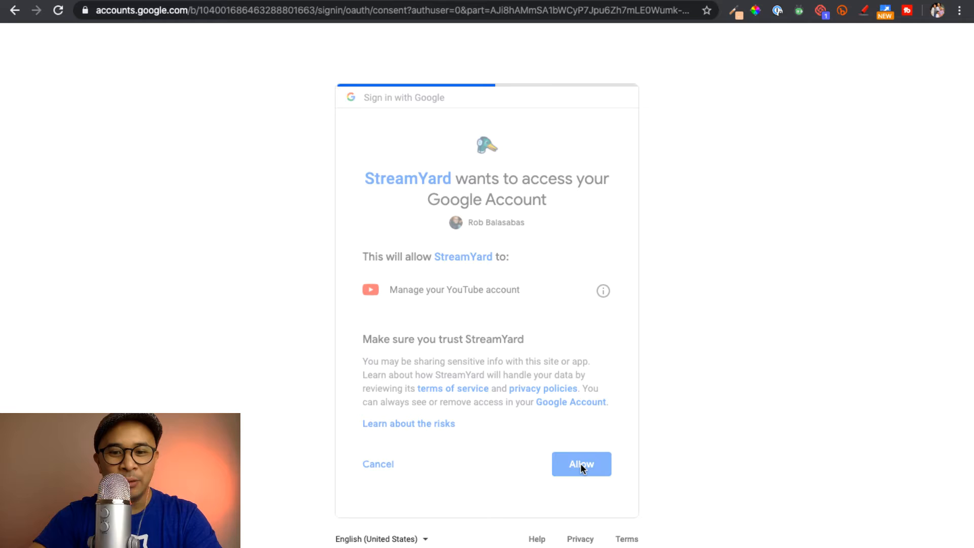
pyautogui.click(580, 464)
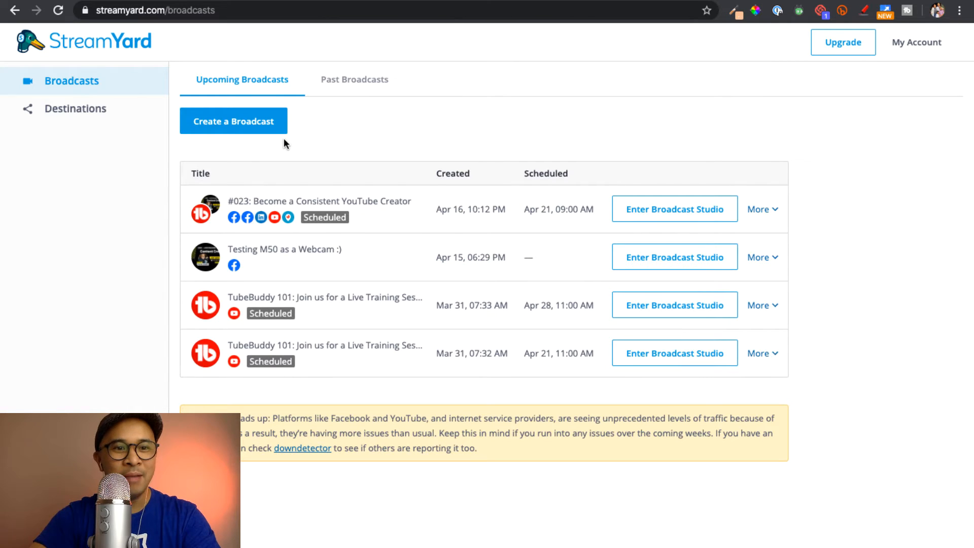
pyautogui.moveTo(310, 139)
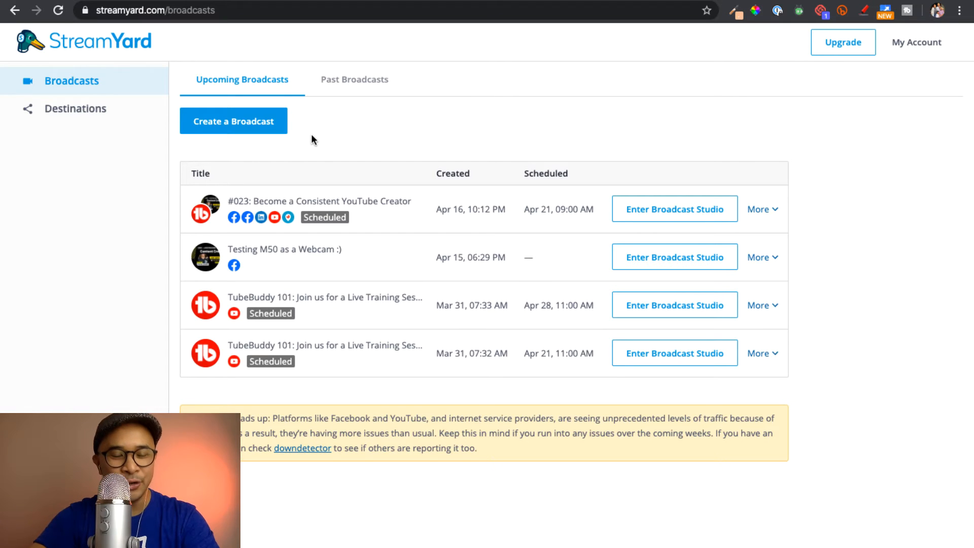
pyautogui.moveTo(193, 149)
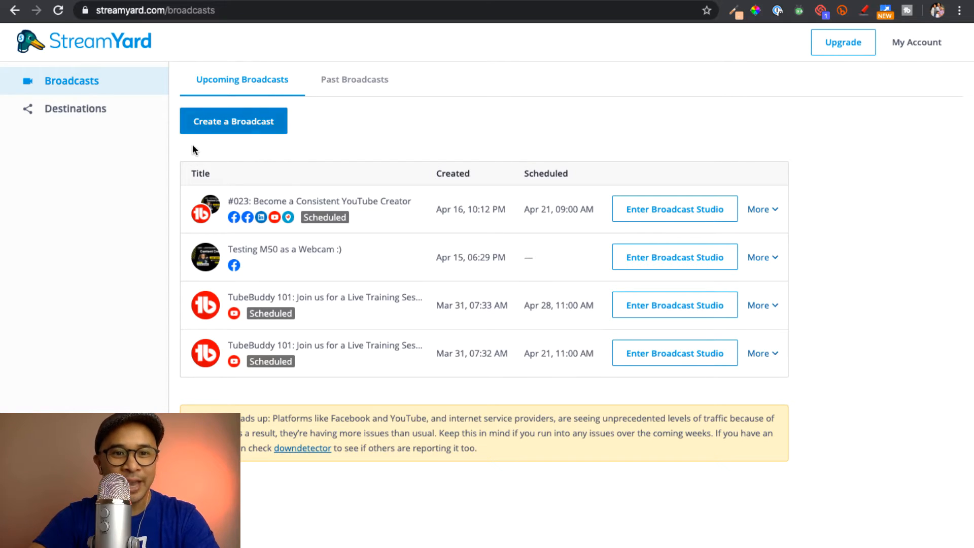
pyautogui.moveTo(235, 123)
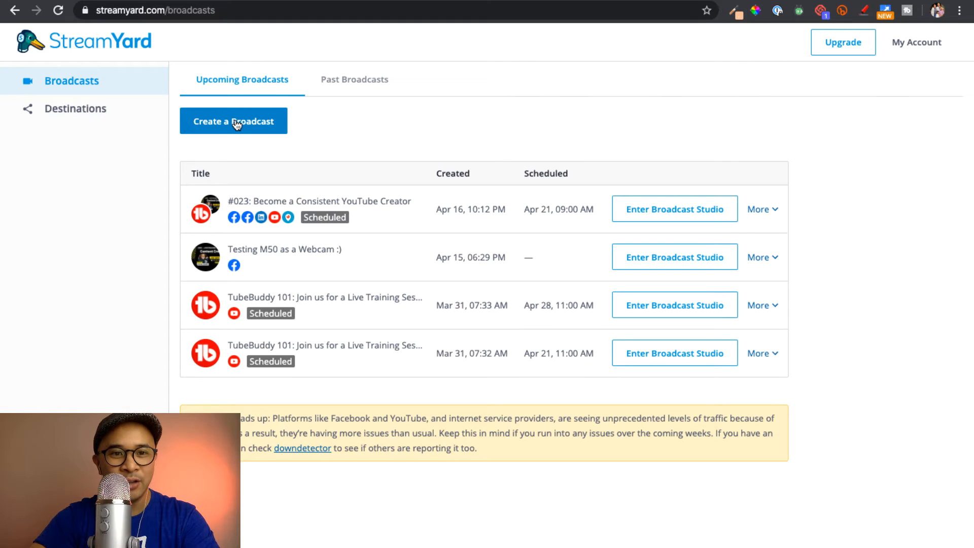
# - Create a new broadcast and choose the YouTube channel as its destination
pyautogui.click(233, 121)
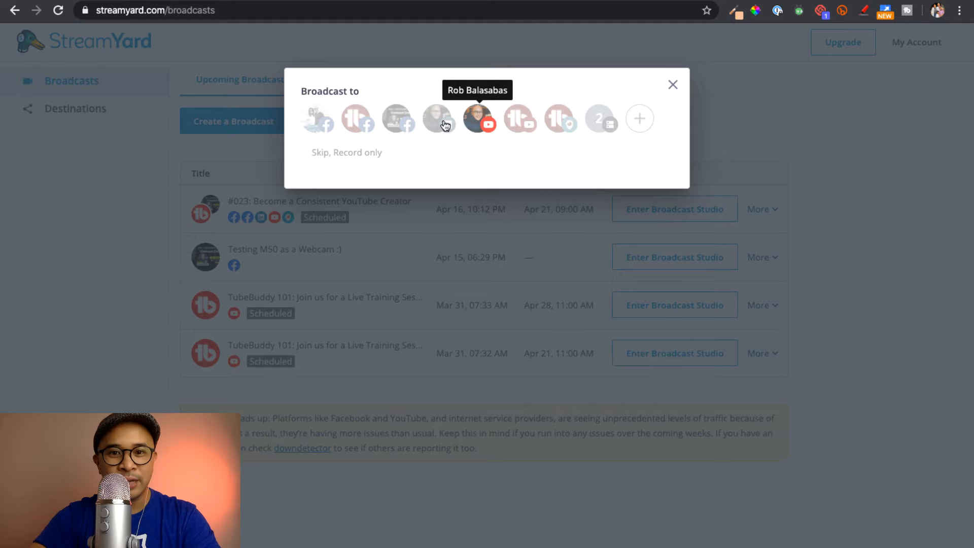
pyautogui.moveTo(367, 235)
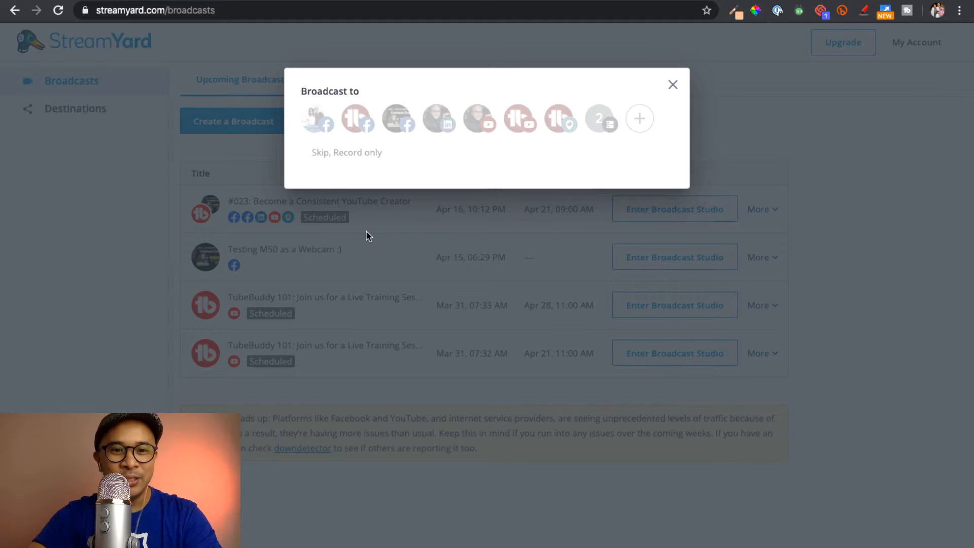
pyautogui.moveTo(396, 118)
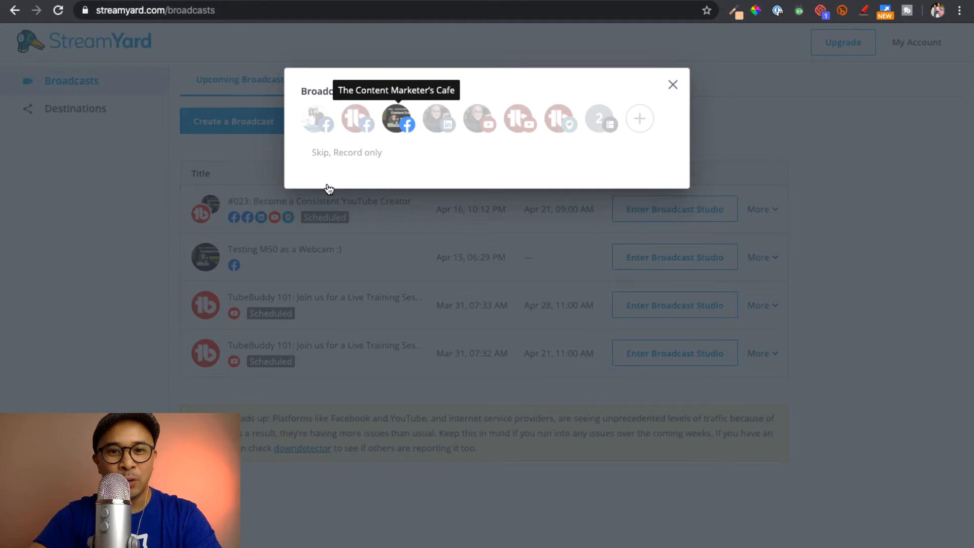
pyautogui.moveTo(438, 119)
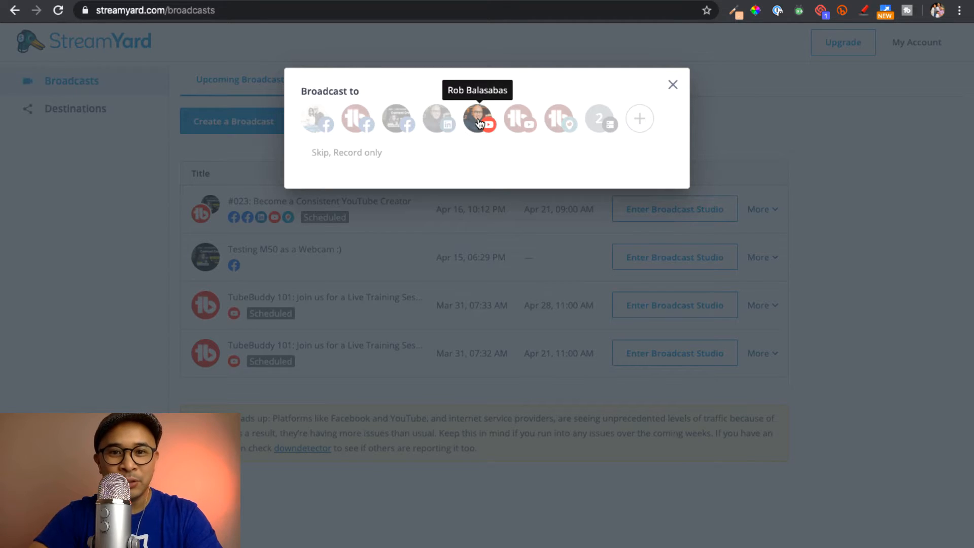
pyautogui.moveTo(518, 119)
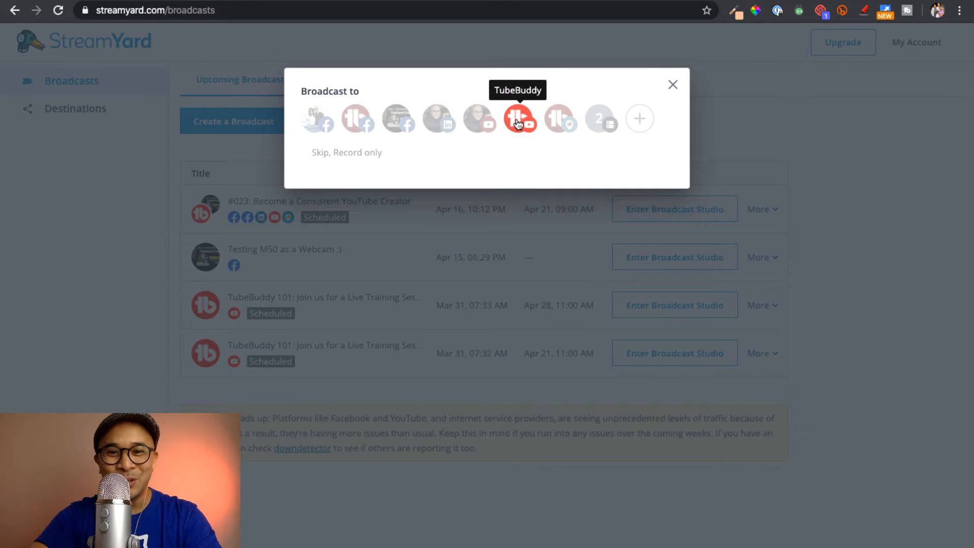
pyautogui.moveTo(558, 118)
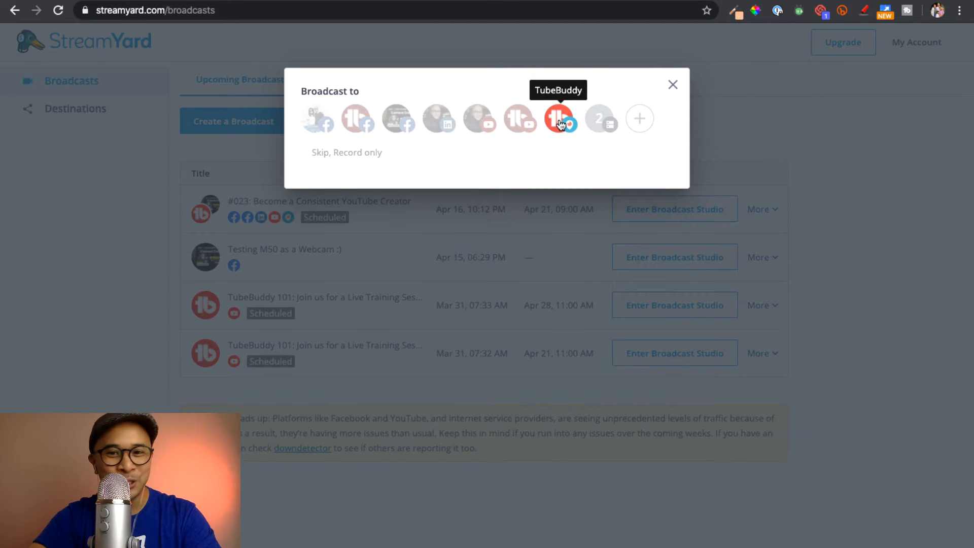
pyautogui.moveTo(494, 222)
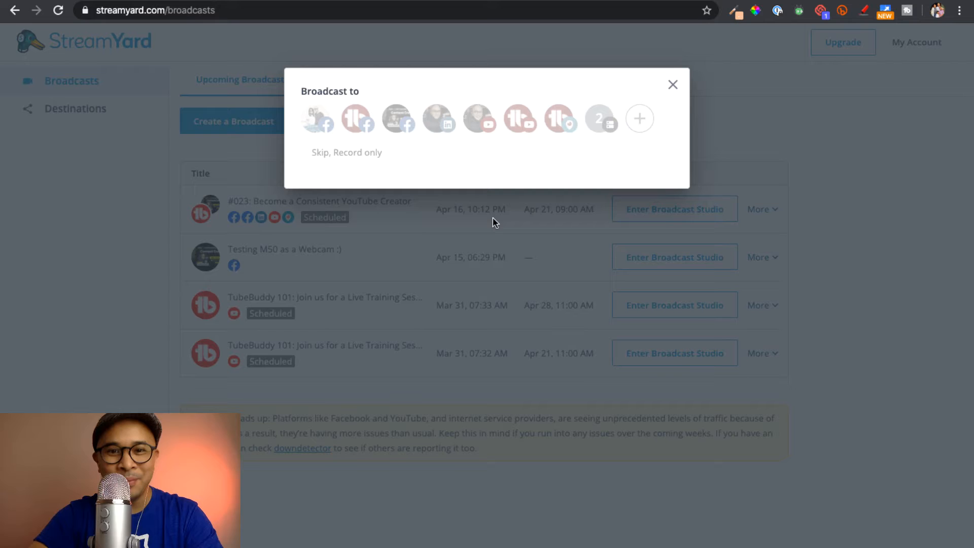
pyautogui.moveTo(478, 119)
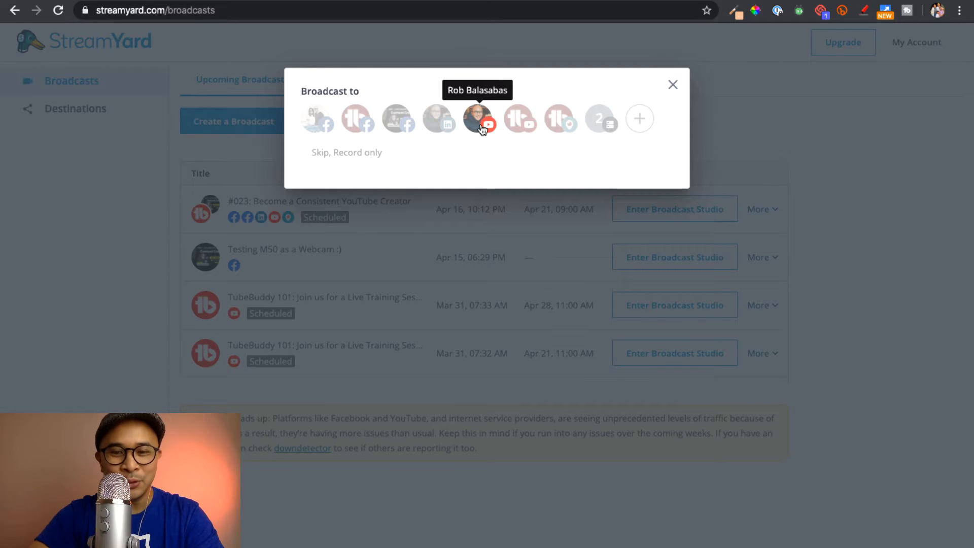
pyautogui.click(478, 118)
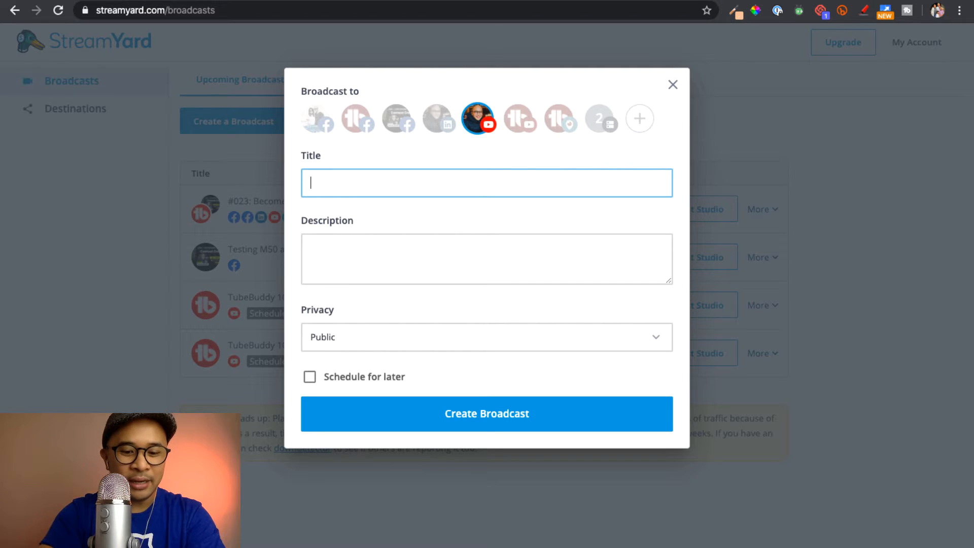
# - Title the broadcast 'LiveStream on Youtube for the first time' with description 'Description'
pyautogui.write('LiveStream on')
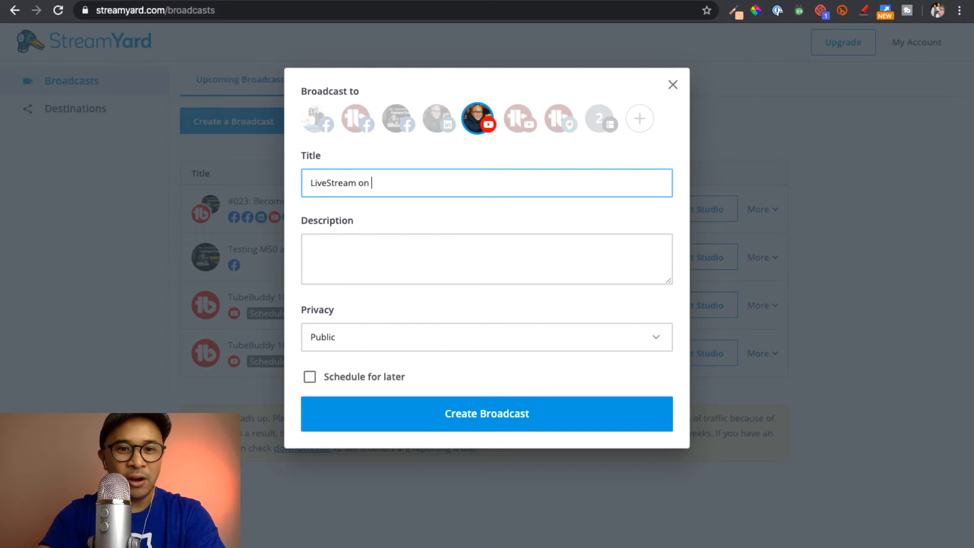
pyautogui.write('Youtube for the')
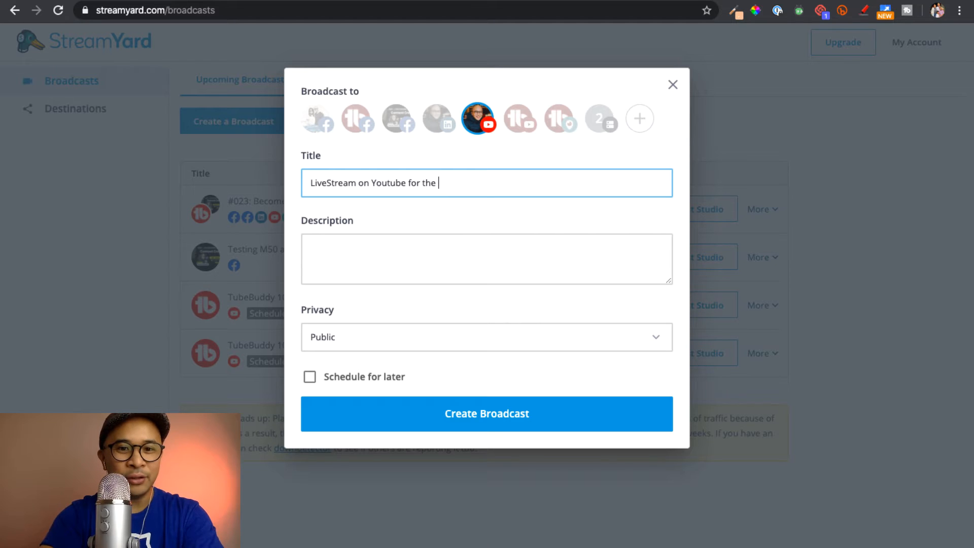
pyautogui.write('first time')
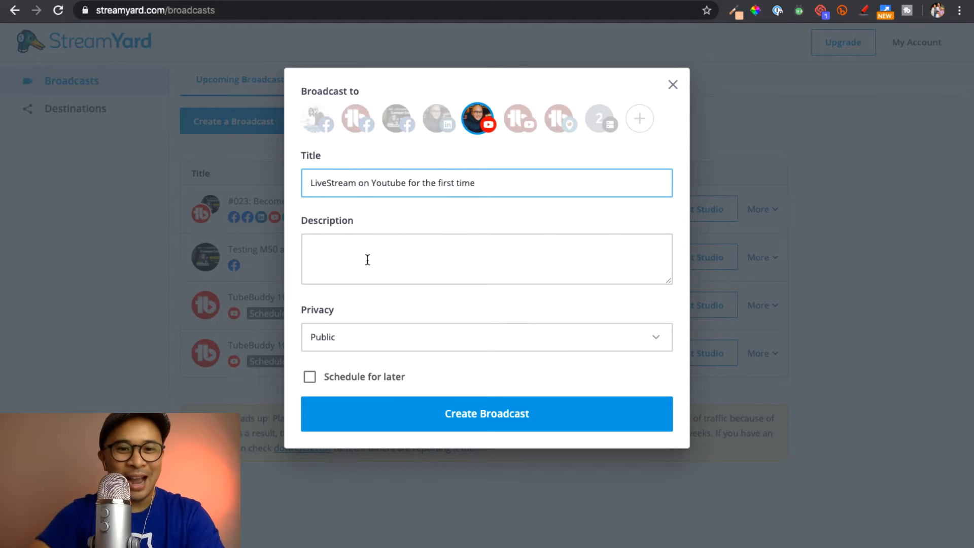
pyautogui.write('Descript')
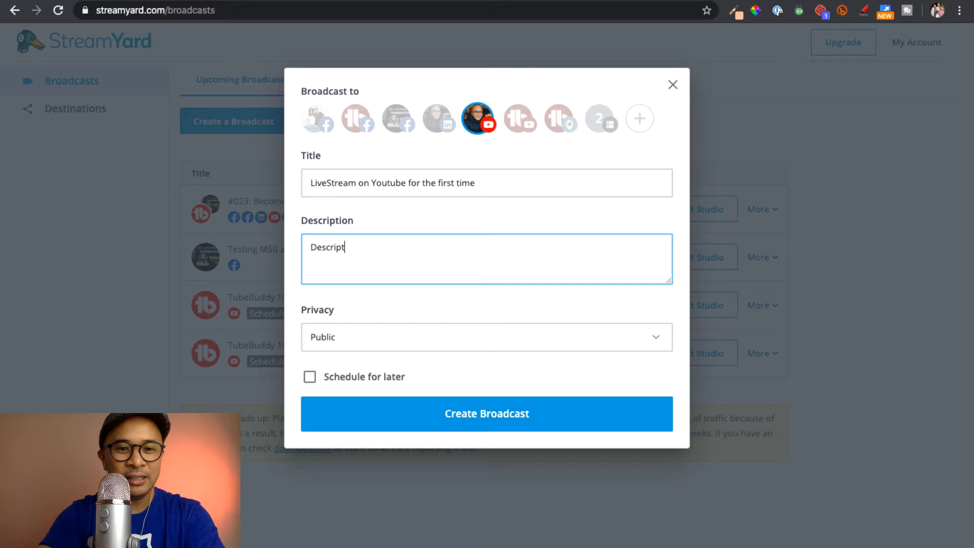
pyautogui.write('ion')
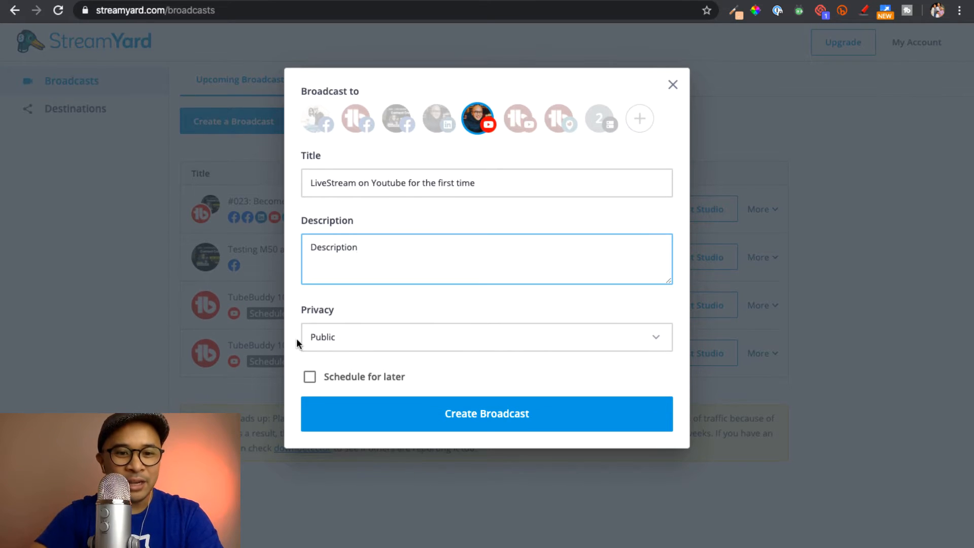
# - Set the broadcast's privacy to Unlisted
pyautogui.click(486, 337)
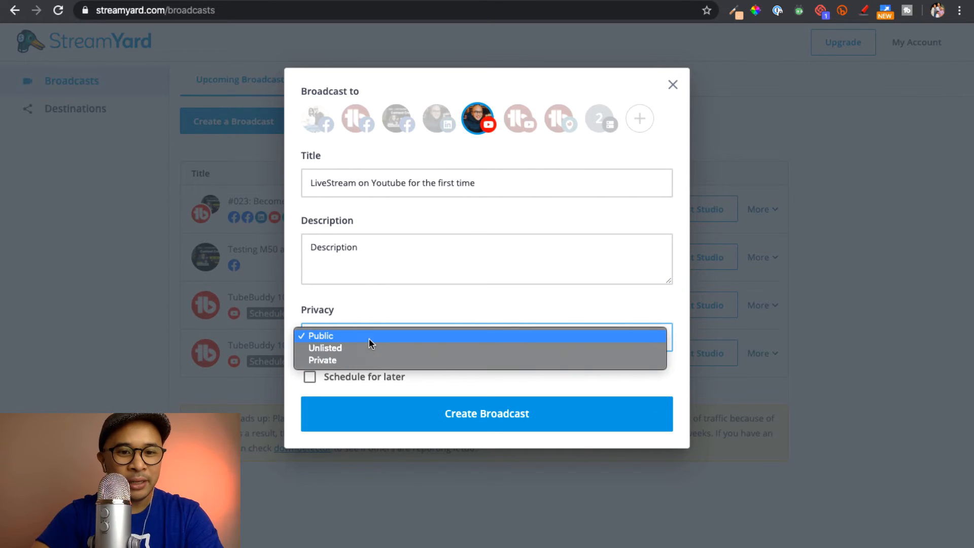
pyautogui.moveTo(370, 361)
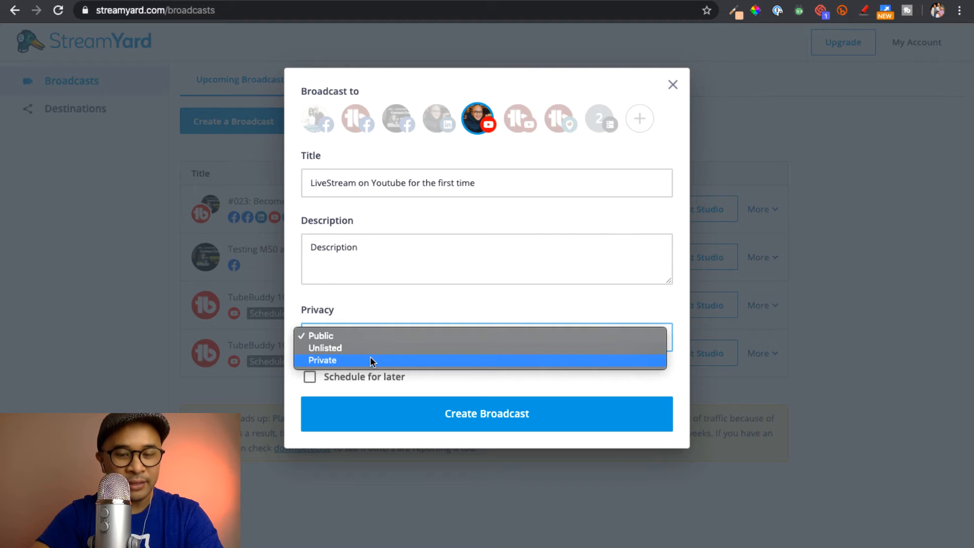
pyautogui.click(321, 336)
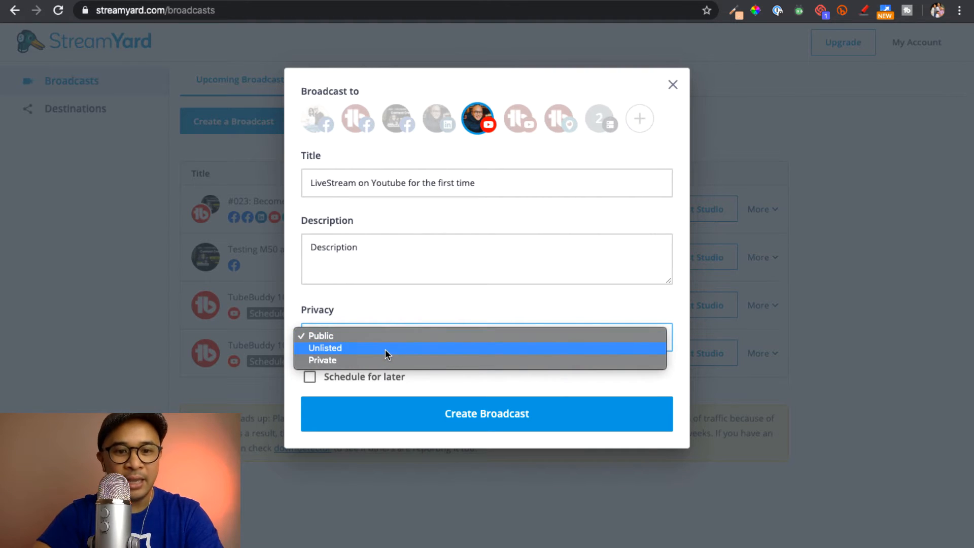
pyautogui.click(325, 348)
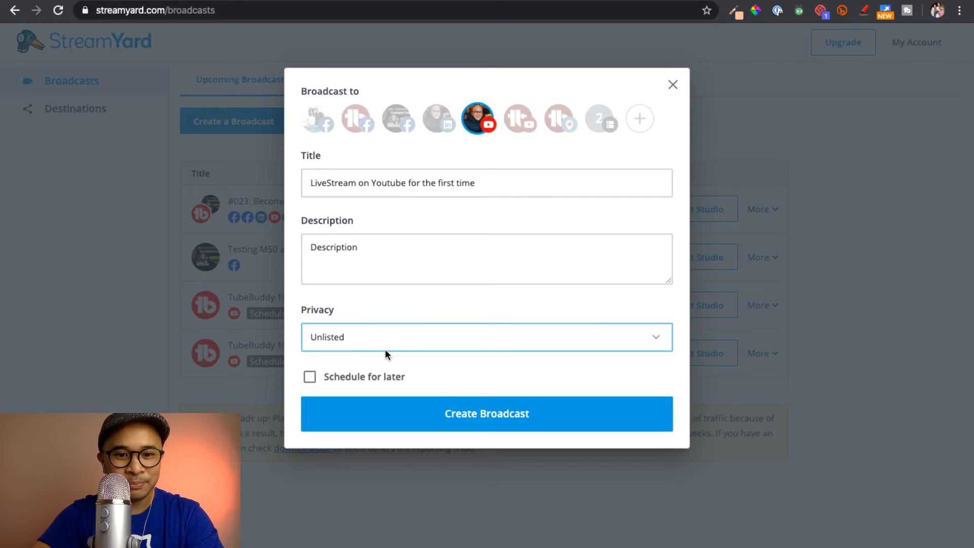
pyautogui.moveTo(463, 383)
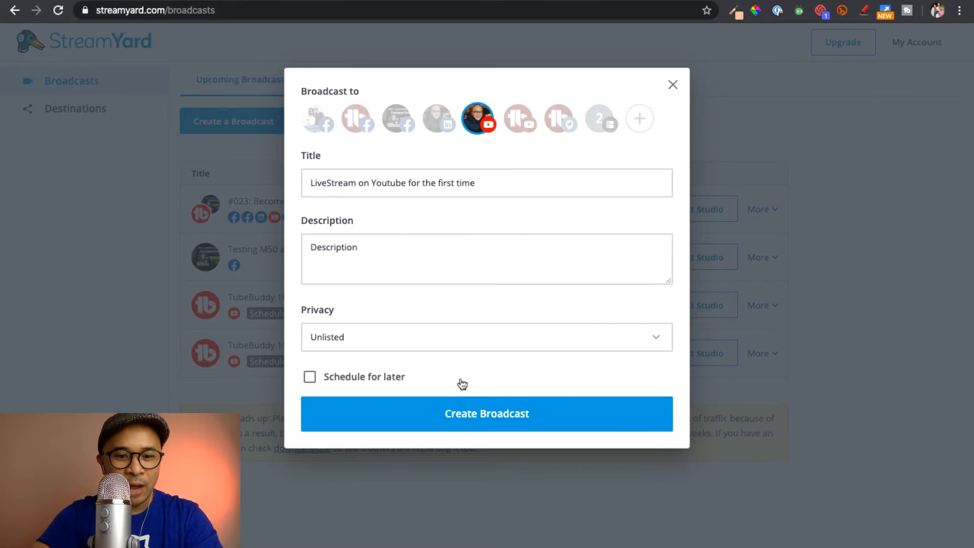
pyautogui.moveTo(412, 387)
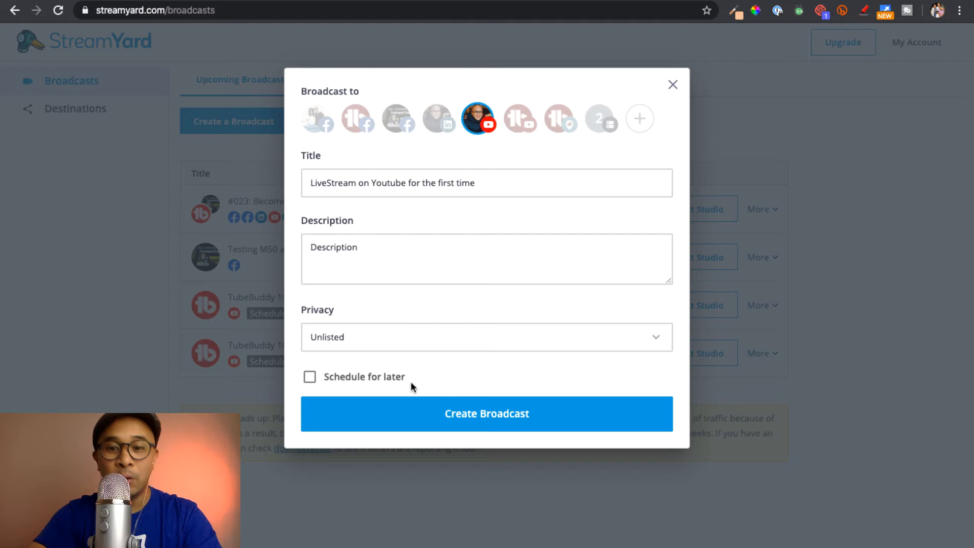
pyautogui.moveTo(377, 382)
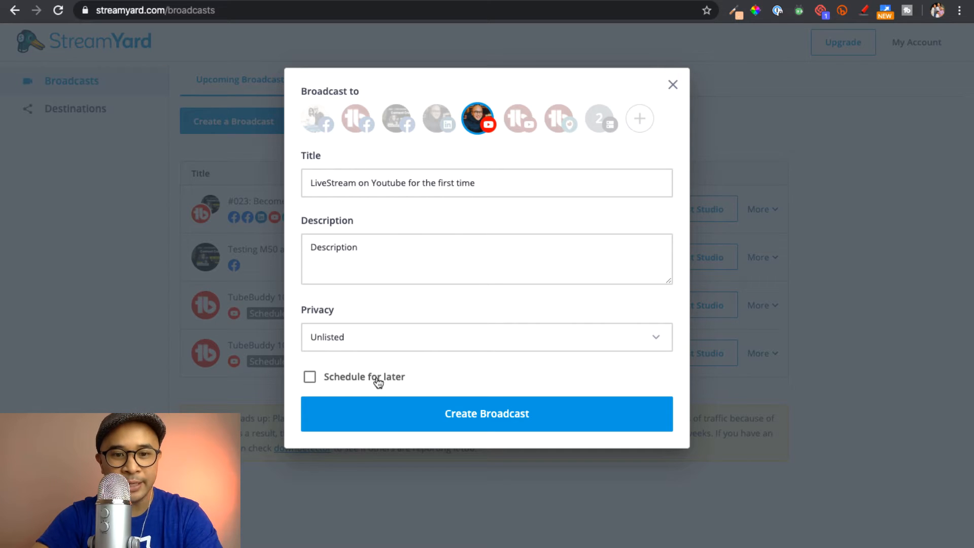
# - Enable Schedule for later and start uploading a thumbnail image
pyautogui.click(309, 377)
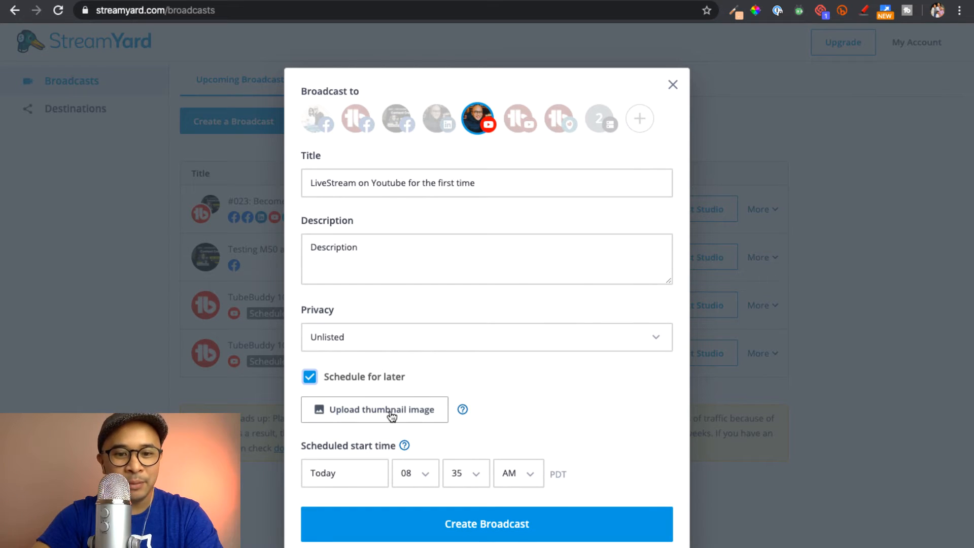
pyautogui.moveTo(427, 413)
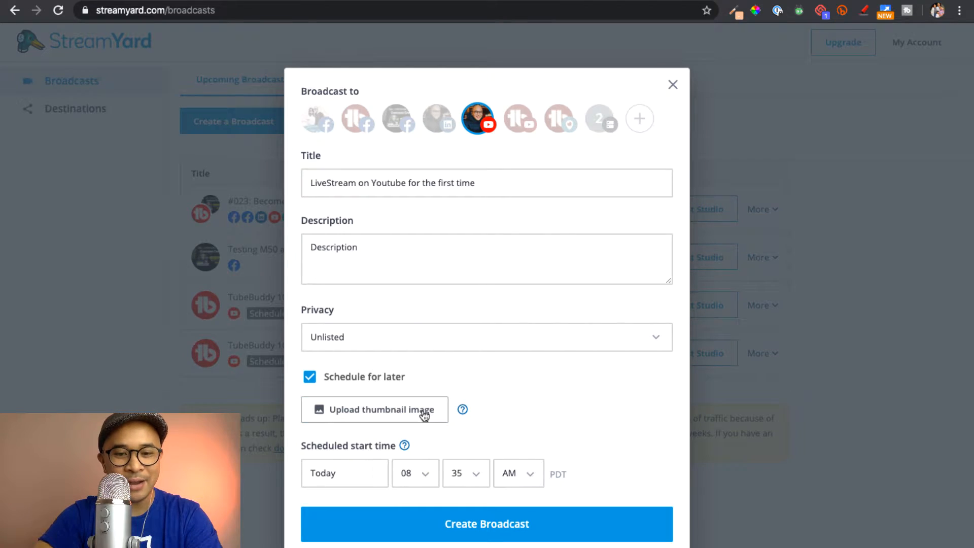
pyautogui.click(374, 408)
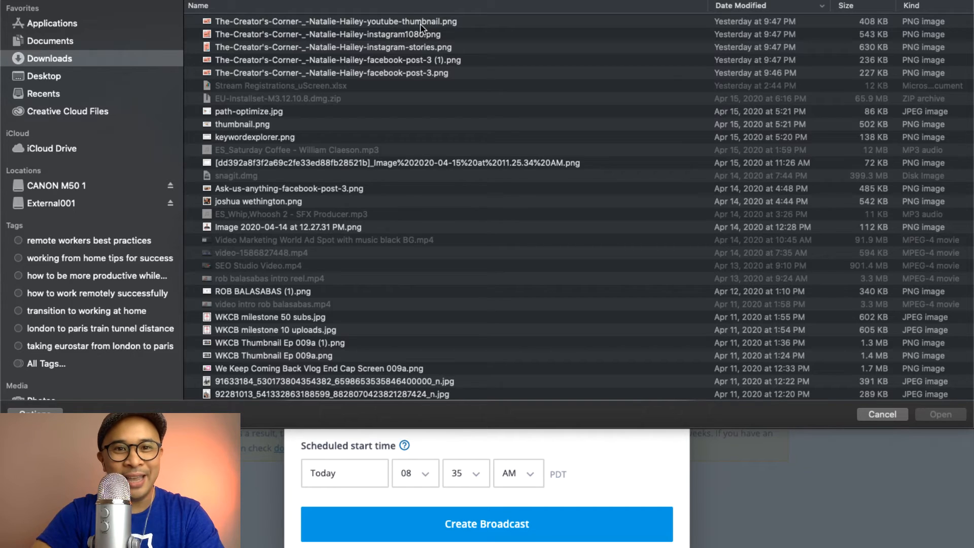
# - Attach the YouTube thumbnail PNG from Downloads and apply its position and size
pyautogui.click(336, 22)
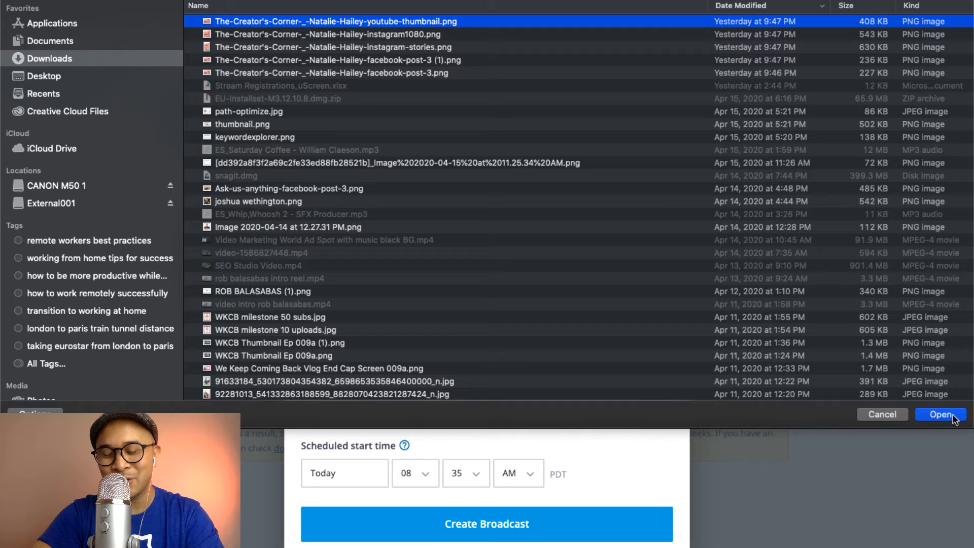
pyautogui.click(940, 414)
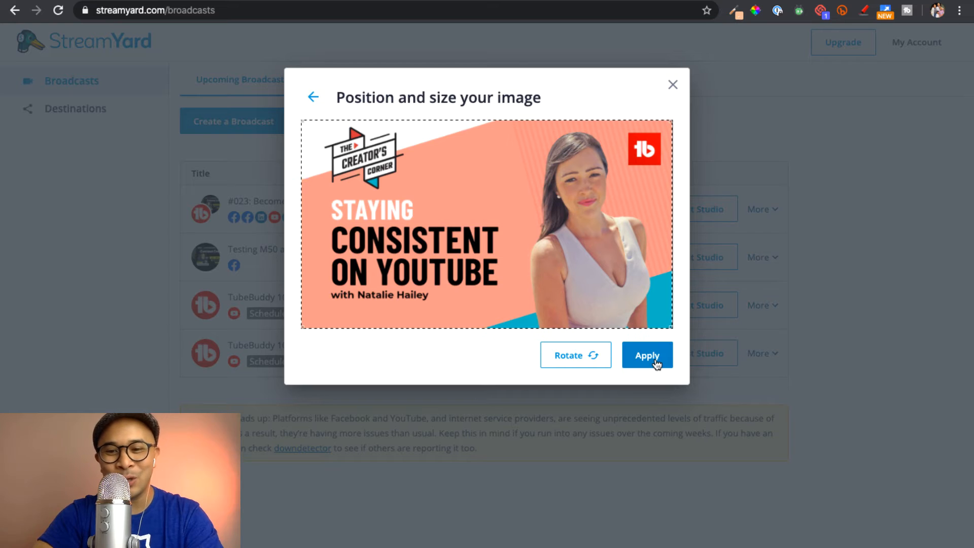
pyautogui.click(647, 355)
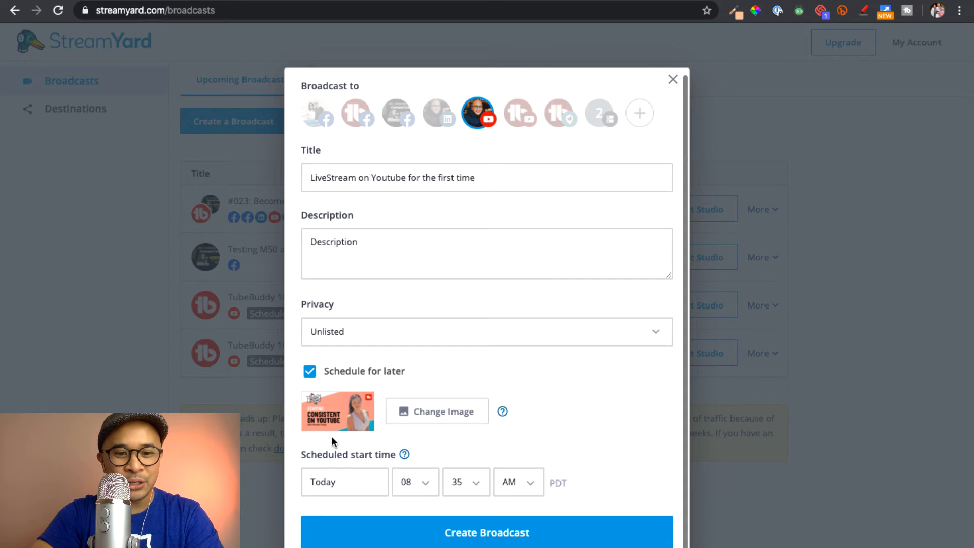
pyautogui.moveTo(609, 436)
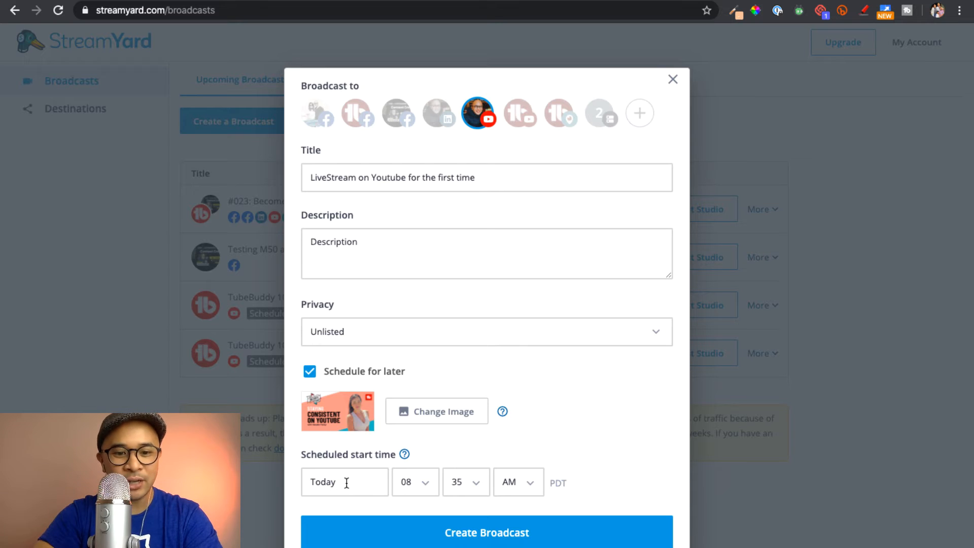
# - Schedule the broadcast to start Apr 24, 2020 at 08:00 AM
pyautogui.click(344, 480)
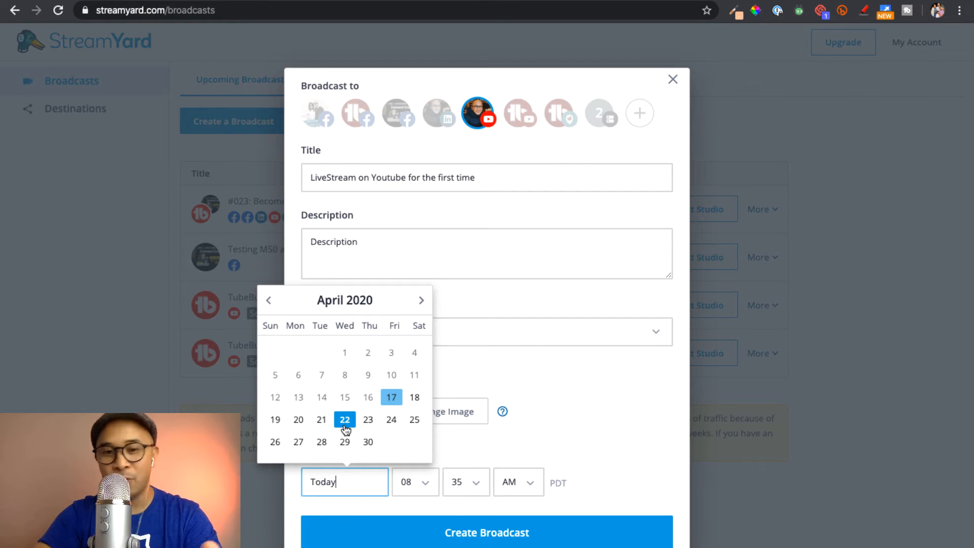
pyautogui.click(392, 419)
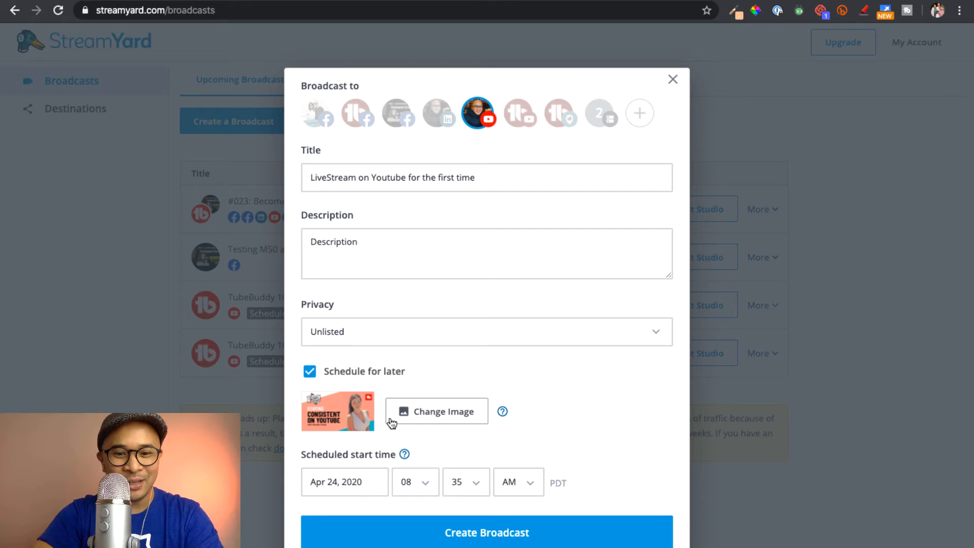
pyautogui.moveTo(461, 489)
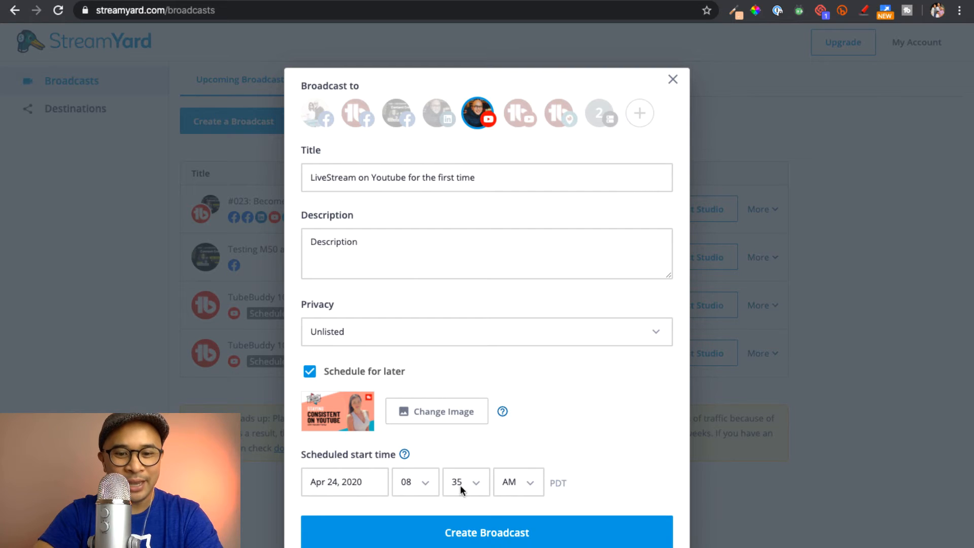
pyautogui.click(465, 482)
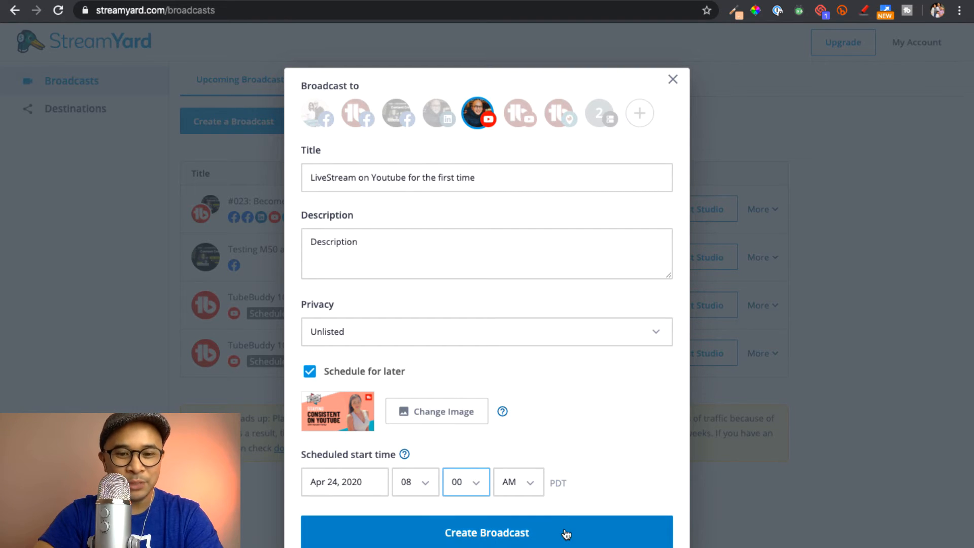
pyautogui.moveTo(561, 285)
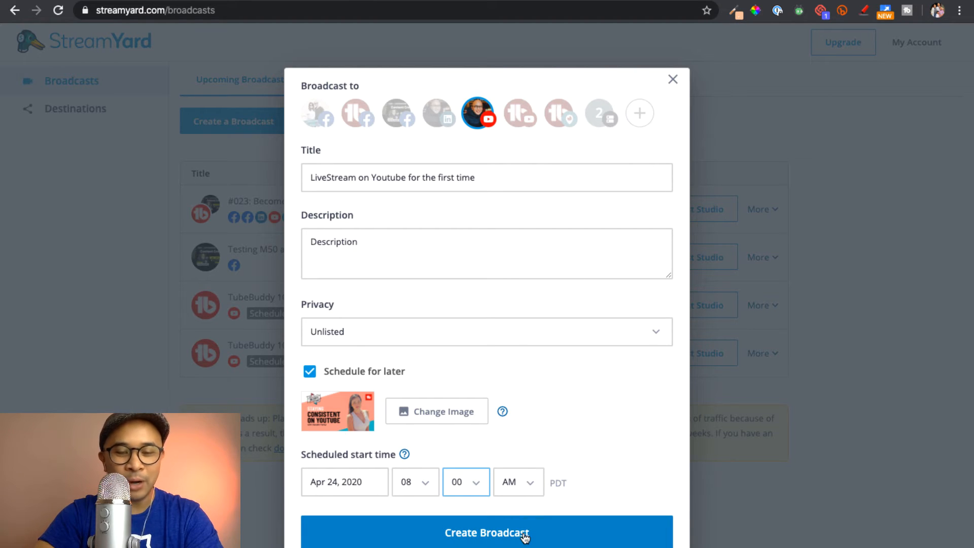
# - Create the scheduled YouTube broadcast so it appears in the upcoming list
pyautogui.click(486, 532)
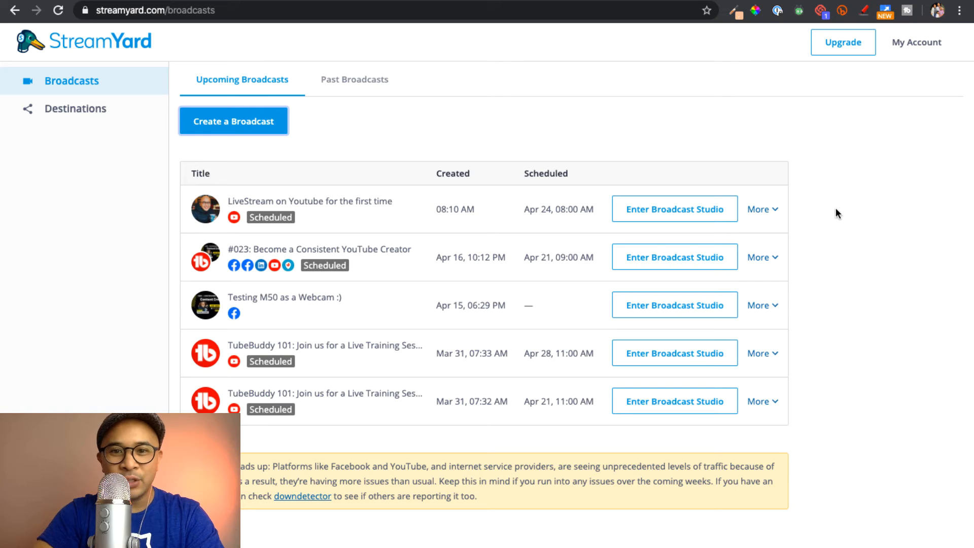
pyautogui.moveTo(463, 264)
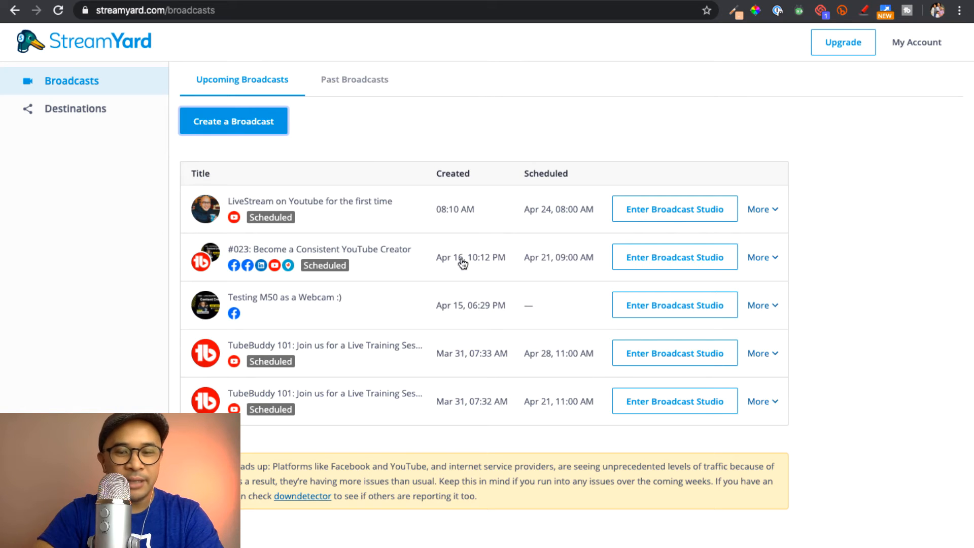
pyautogui.moveTo(825, 191)
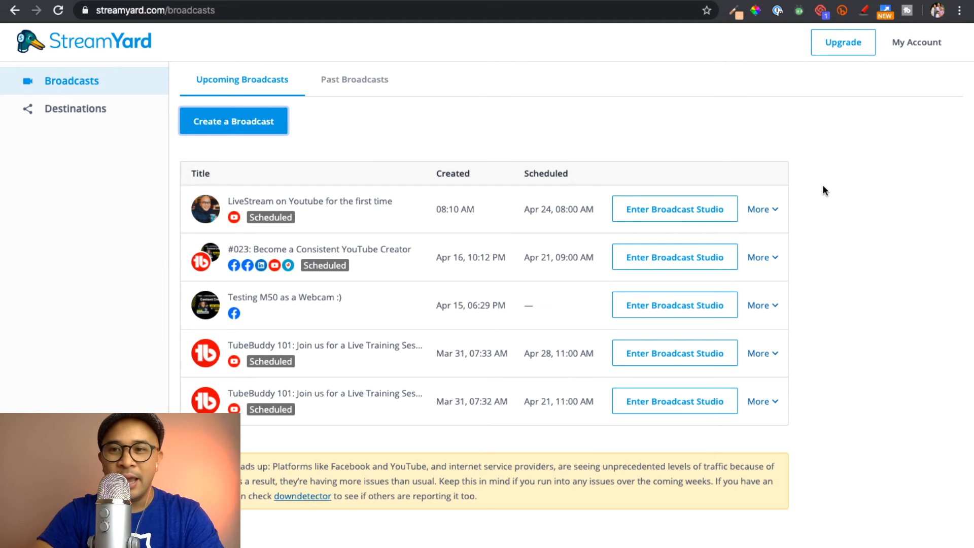
pyautogui.moveTo(815, 65)
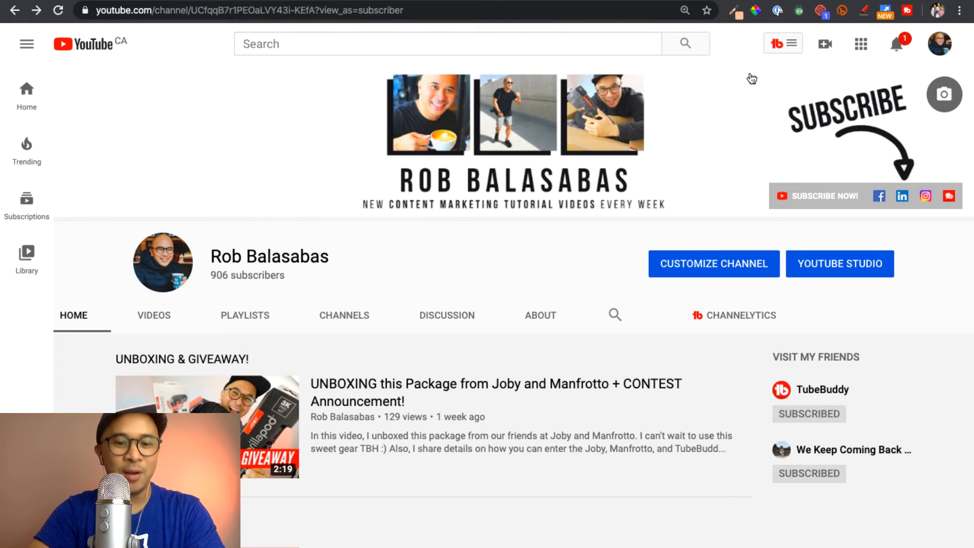
# - Browse the YouTube channel page and open the TubeBuddy extension menu
pyautogui.scroll(-3)
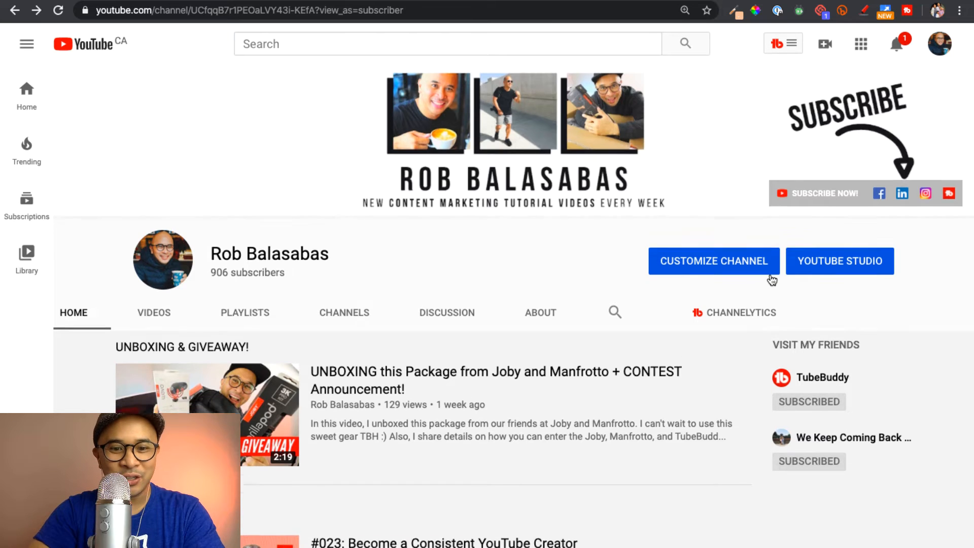
pyautogui.scroll(-3)
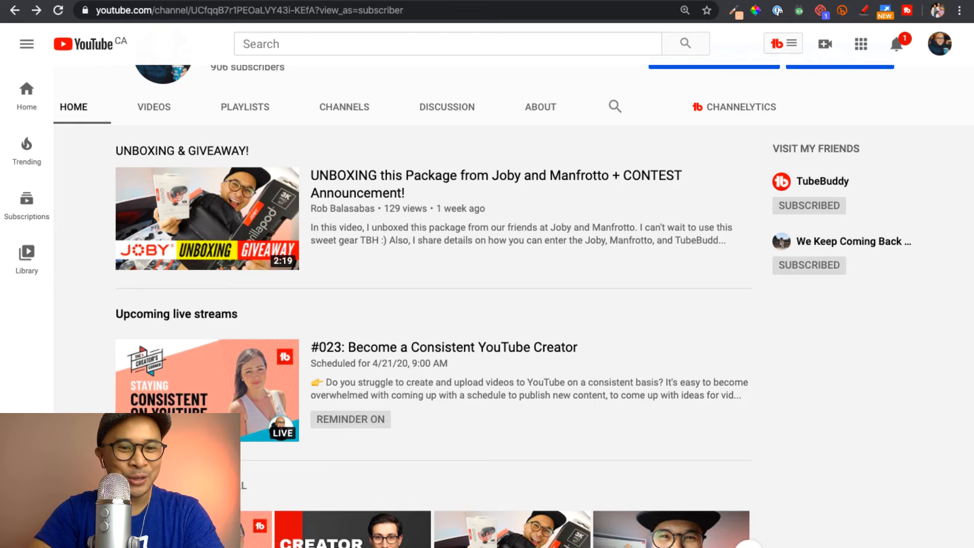
pyautogui.scroll(3)
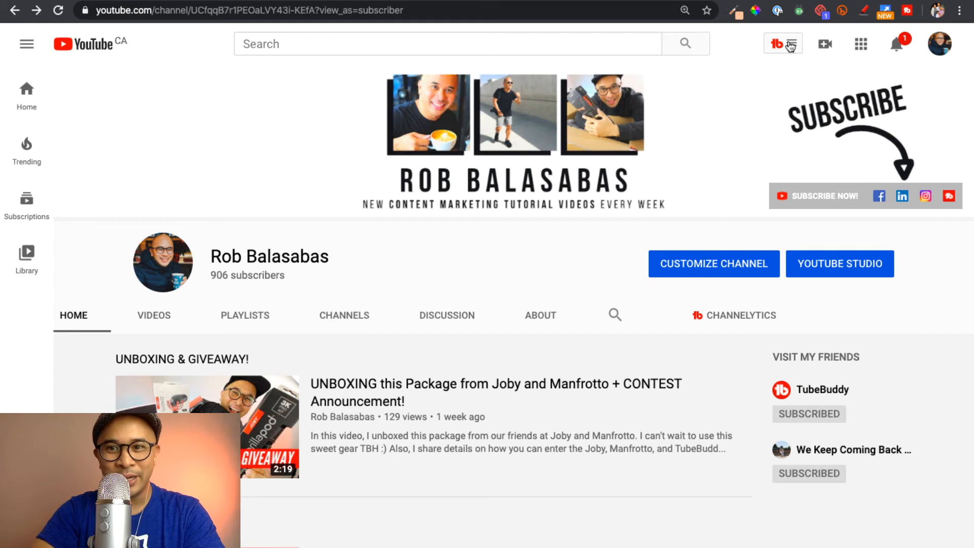
pyautogui.click(782, 43)
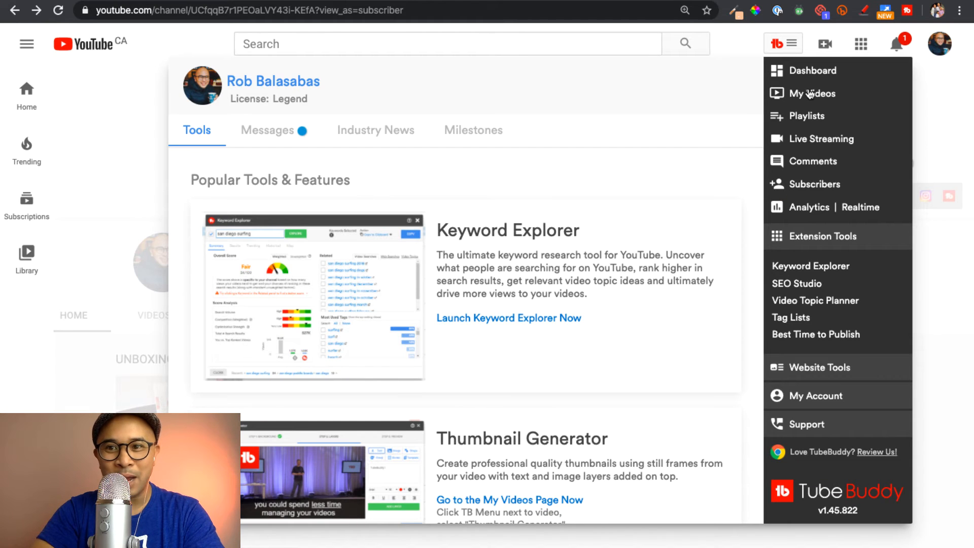
# - View the channel's Live tab in YouTube Studio, listing the unlisted Apr 24 upcoming stream
pyautogui.click(812, 93)
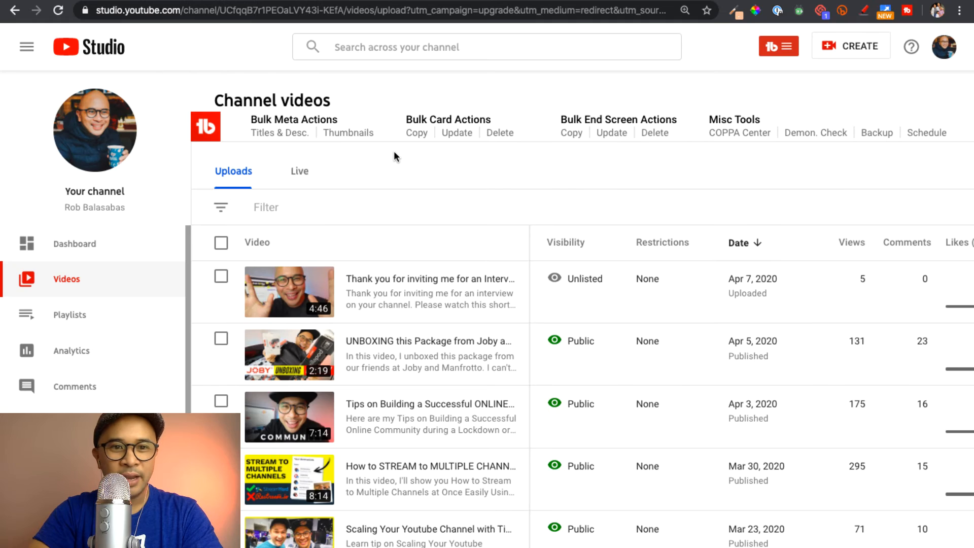
pyautogui.moveTo(339, 184)
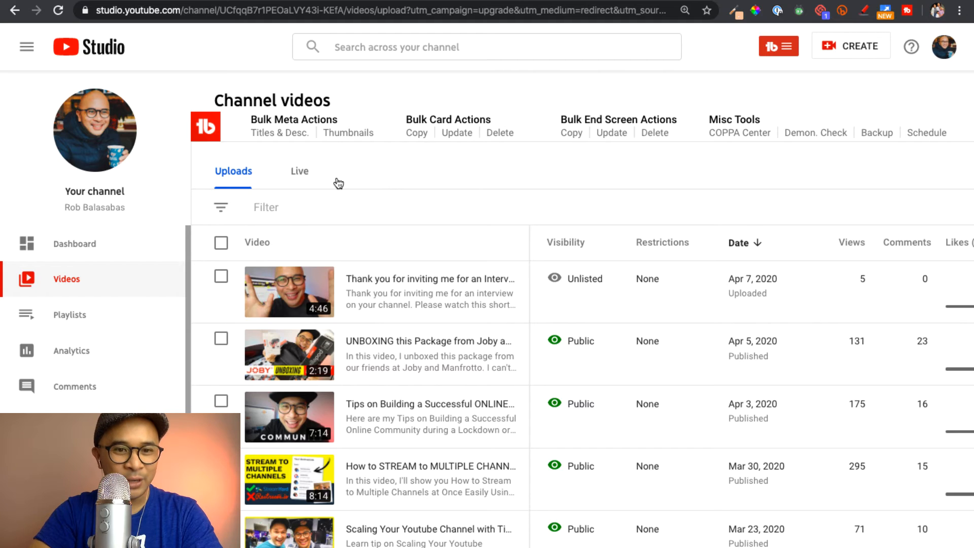
pyautogui.click(299, 171)
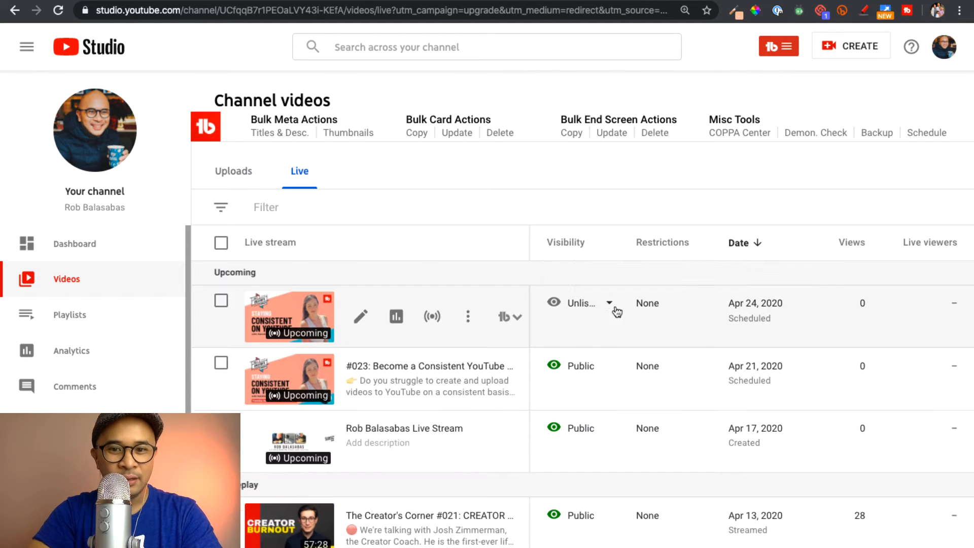
pyautogui.moveTo(538, 335)
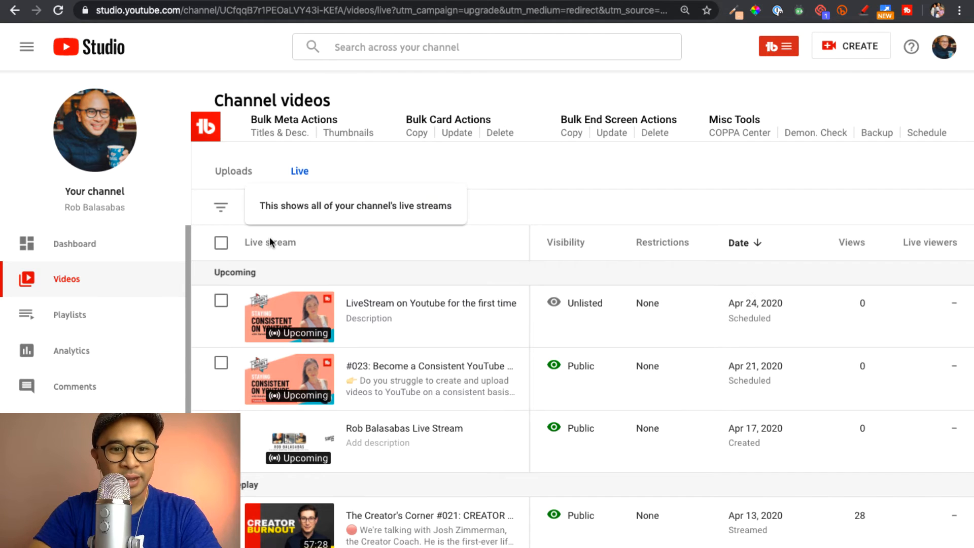
pyautogui.moveTo(181, 287)
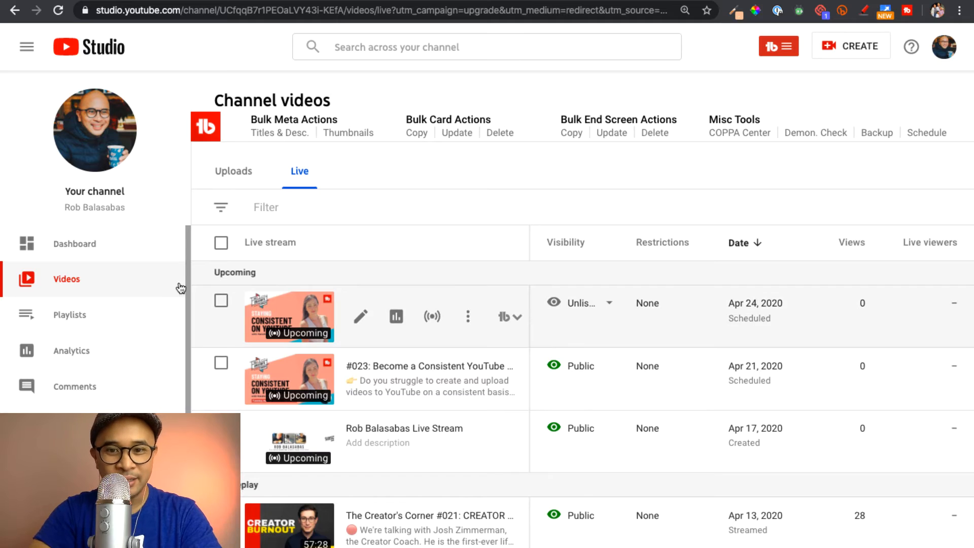
pyautogui.moveTo(649, 364)
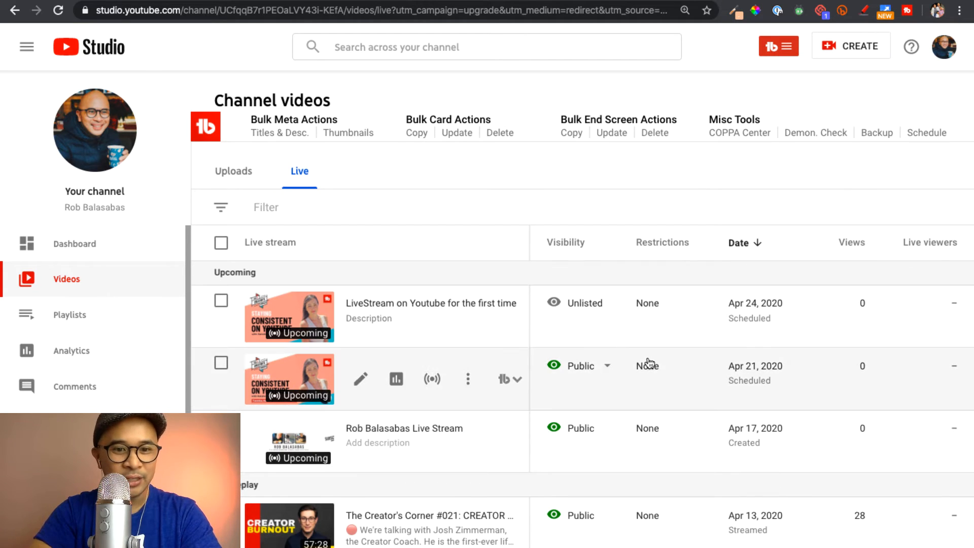
pyautogui.moveTo(347, 328)
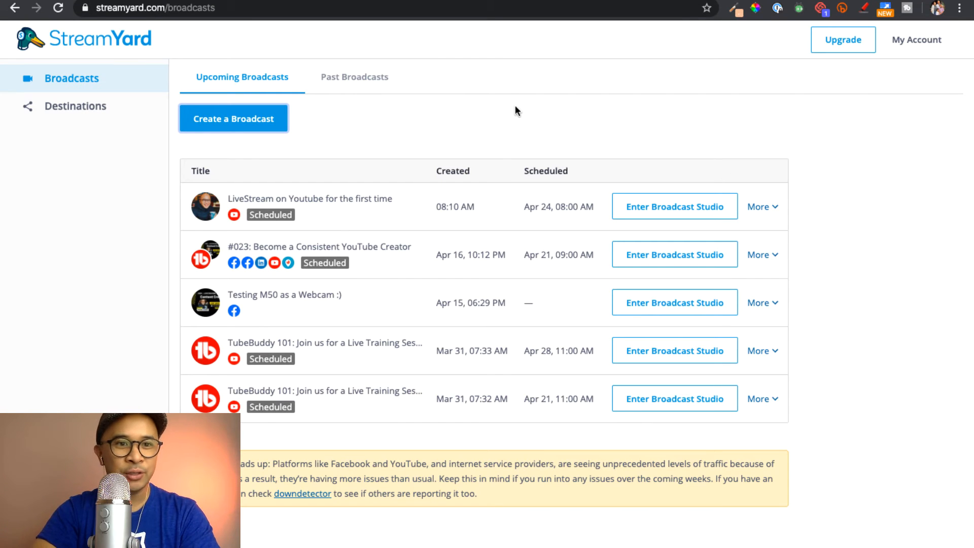
pyautogui.moveTo(408, 202)
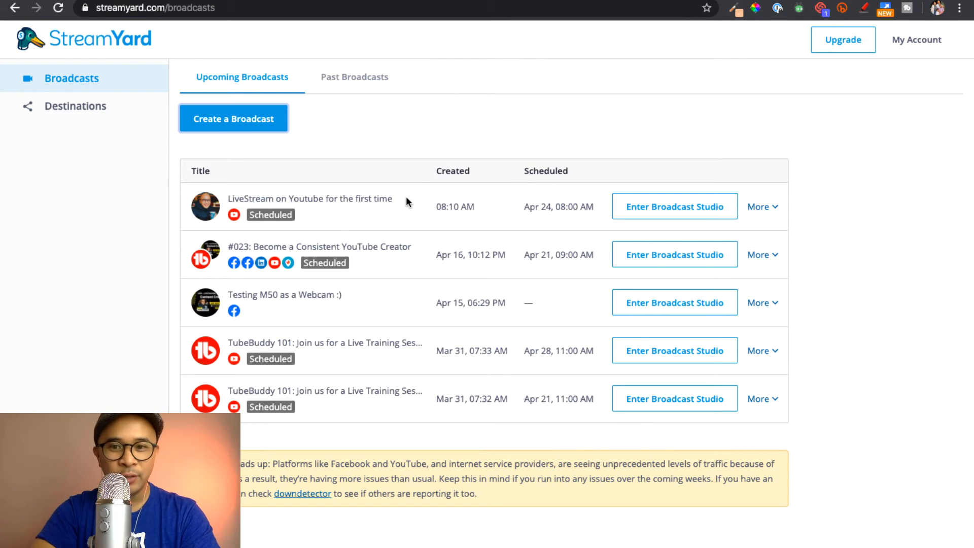
pyautogui.moveTo(702, 209)
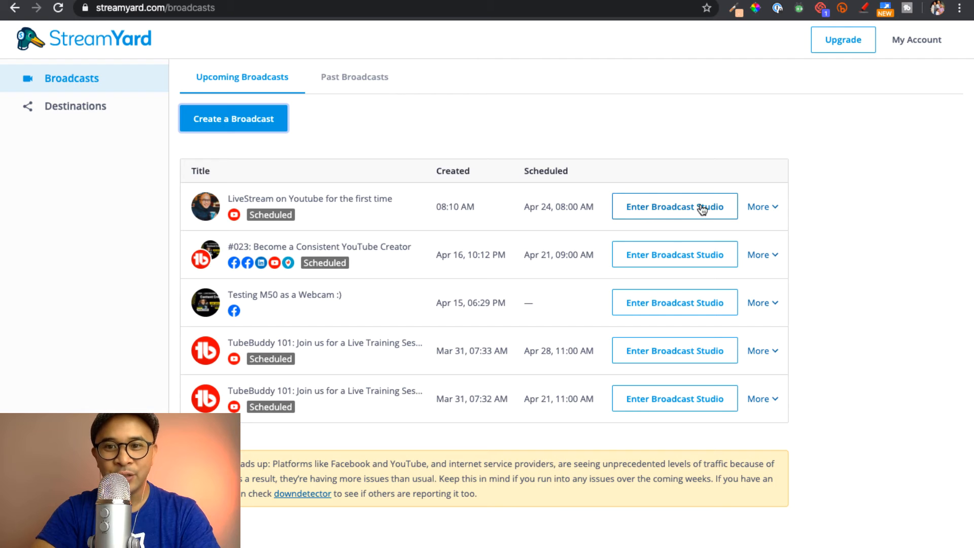
# - Enter the broadcast studio for 'LiveStream on Youtube for the first time'
pyautogui.click(674, 205)
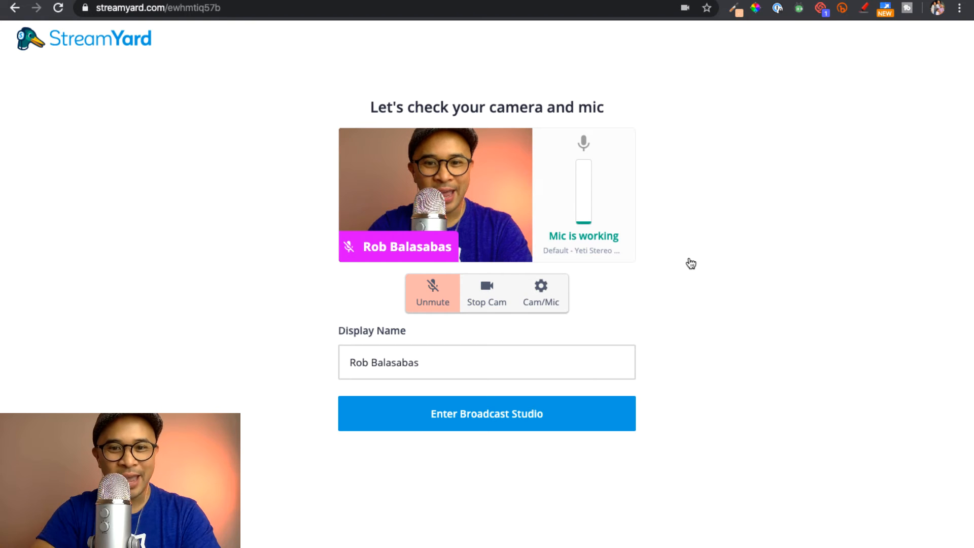
# - Confirm FaceTime HD Camera in the Cam/Mic settings and move to the Audio section
pyautogui.click(540, 293)
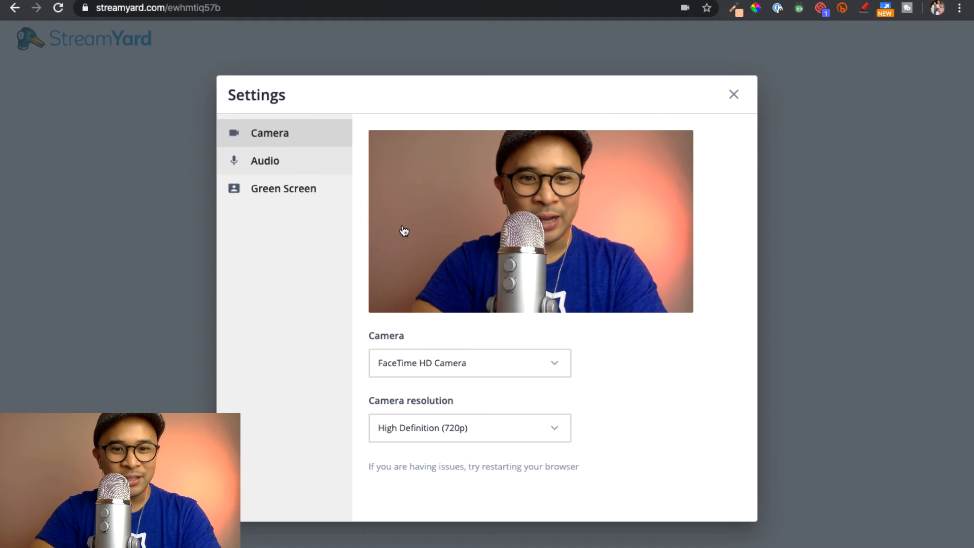
pyautogui.click(469, 363)
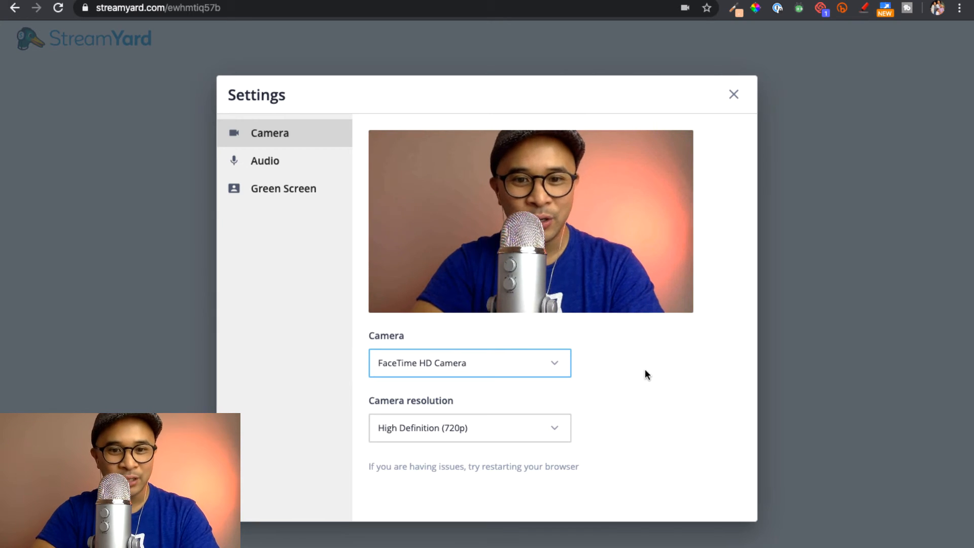
pyautogui.click(468, 363)
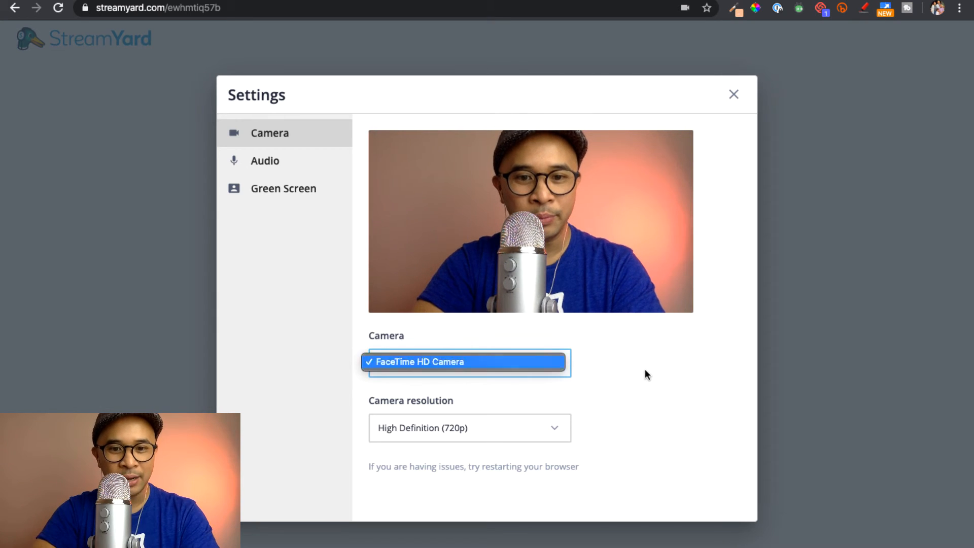
pyautogui.click(264, 160)
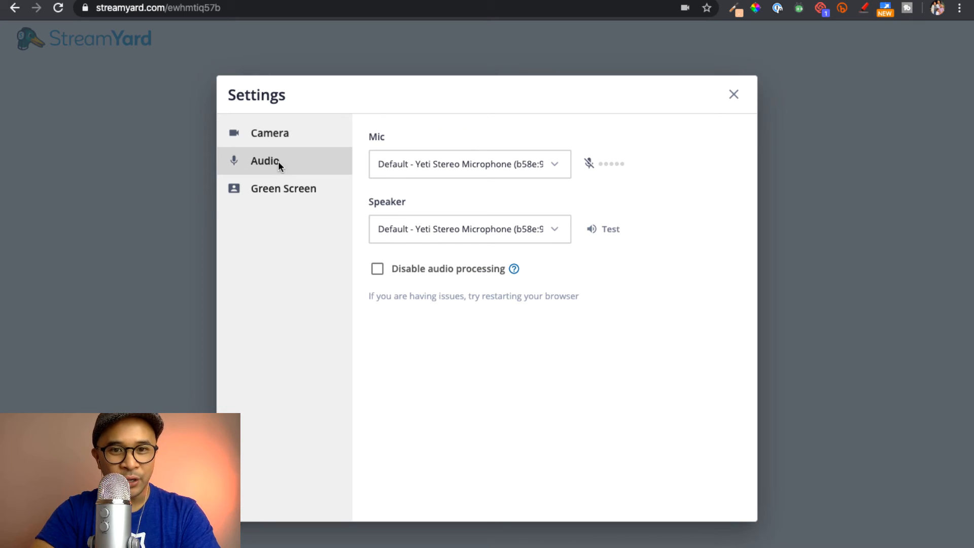
# - Review the mic and speaker lists and keep Yeti Stereo Microphone for both
pyautogui.click(469, 164)
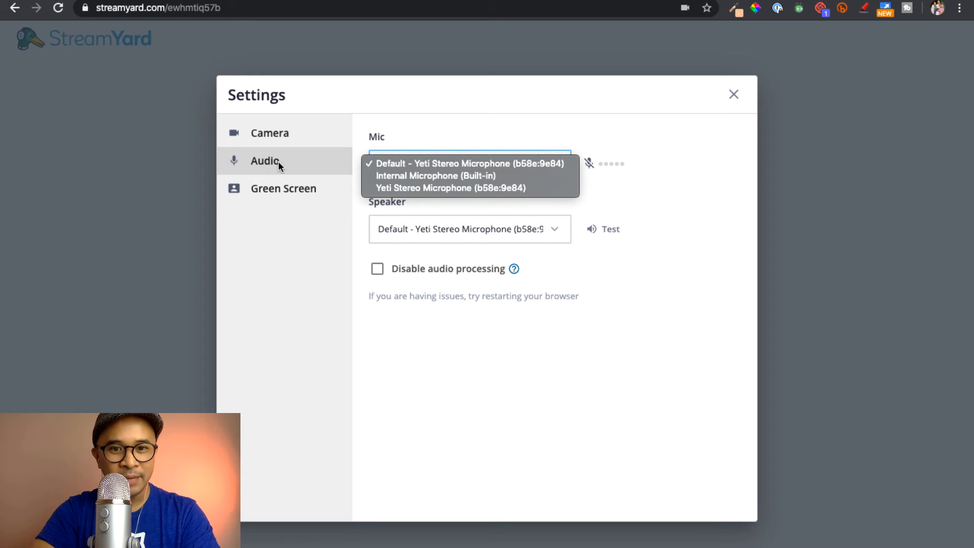
pyautogui.moveTo(451, 187)
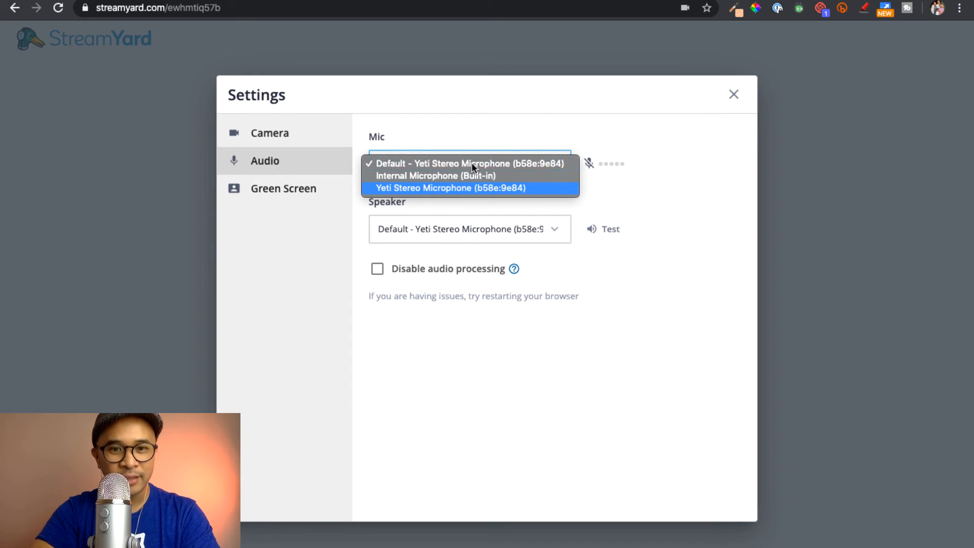
pyautogui.moveTo(472, 176)
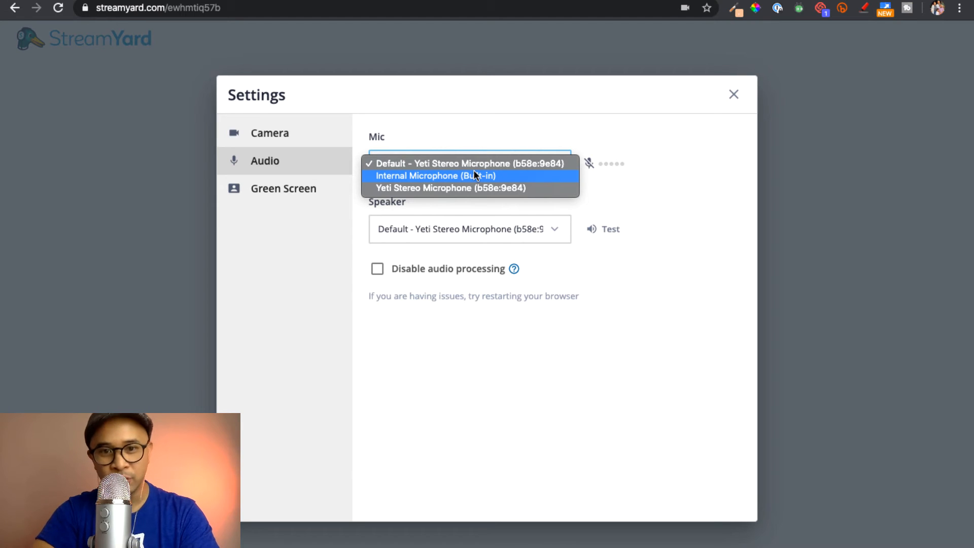
pyautogui.moveTo(692, 189)
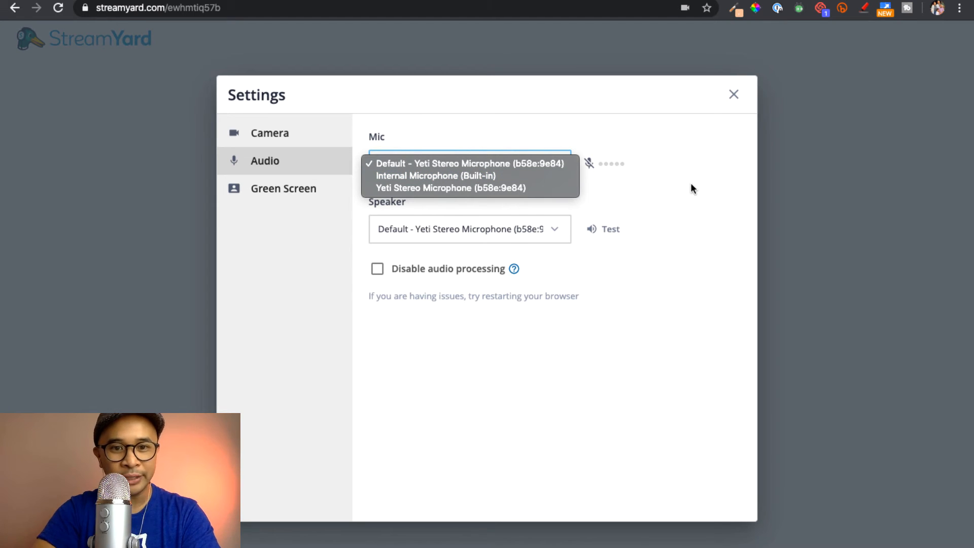
pyautogui.click(468, 228)
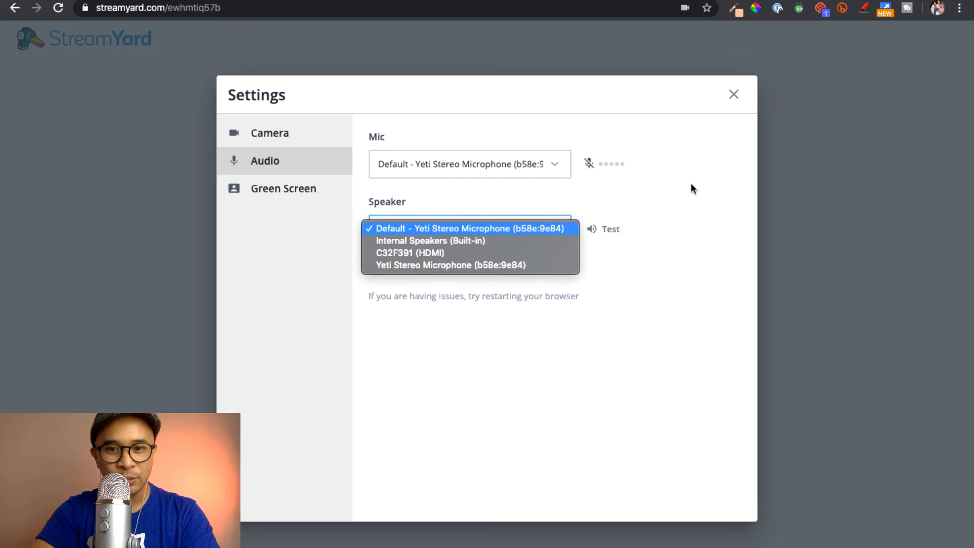
pyautogui.click(469, 228)
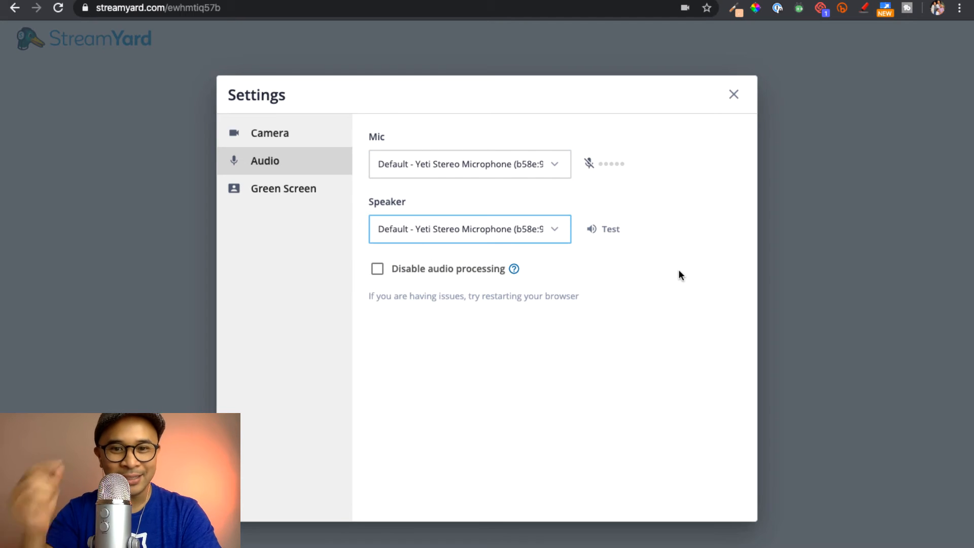
pyautogui.moveTo(452, 245)
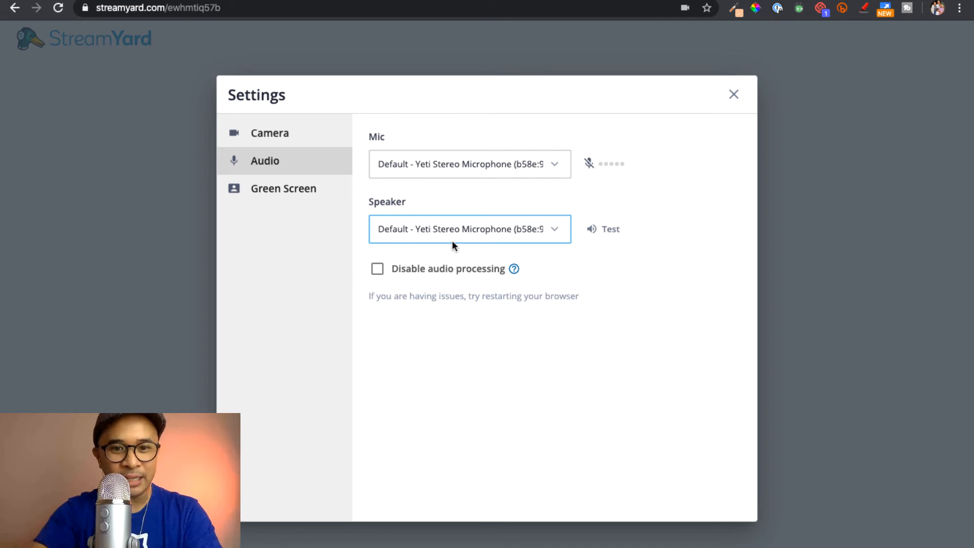
pyautogui.moveTo(454, 234)
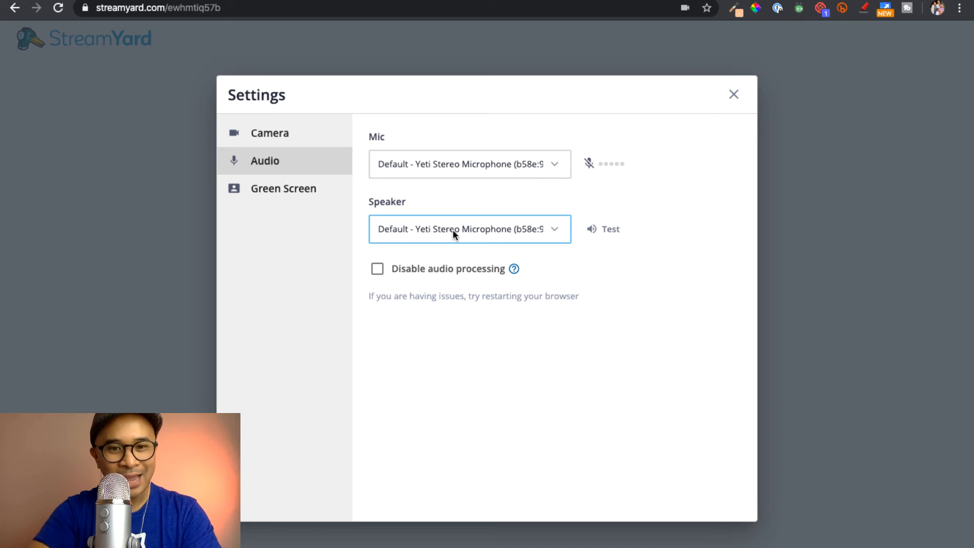
pyautogui.moveTo(301, 181)
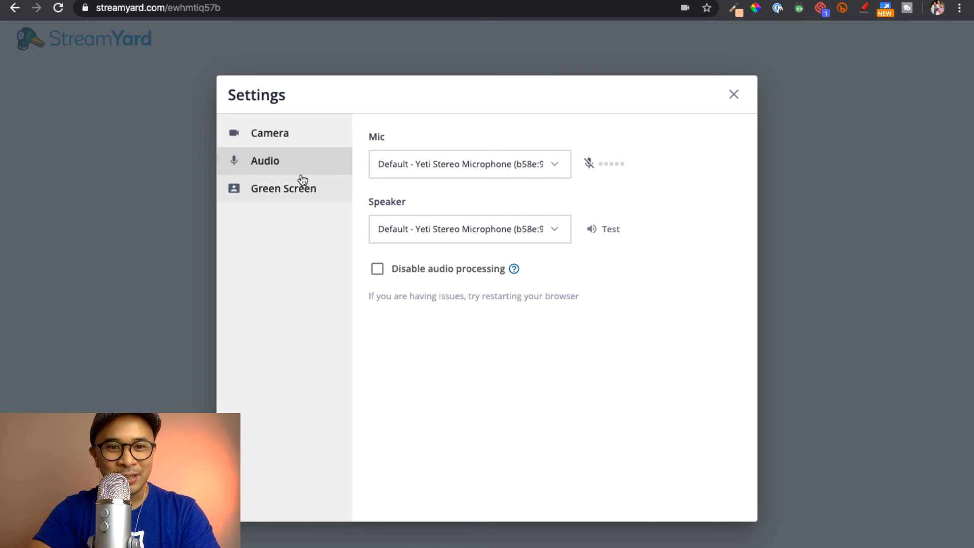
pyautogui.moveTo(300, 193)
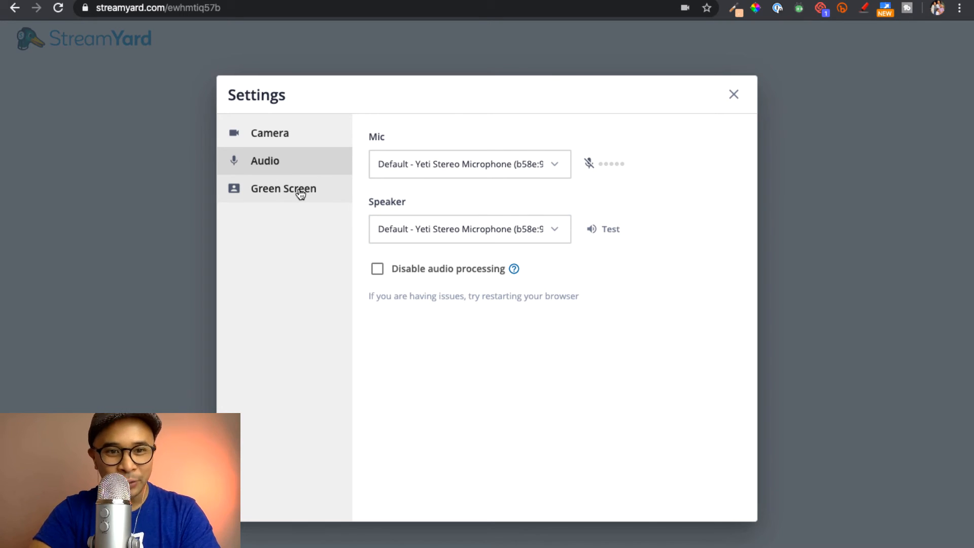
# - Check the Green Screen warning, then close Settings back to the camera and mic check
pyautogui.click(283, 189)
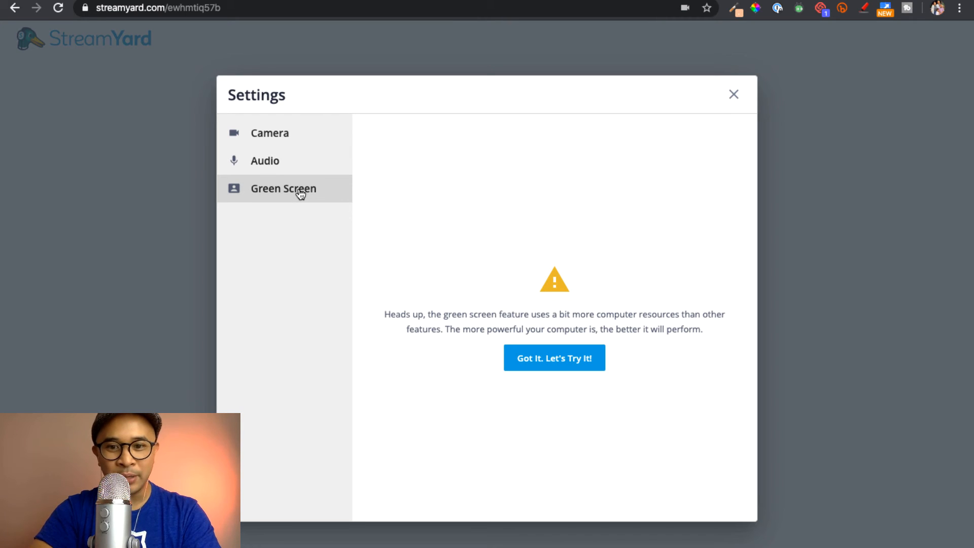
pyautogui.moveTo(385, 150)
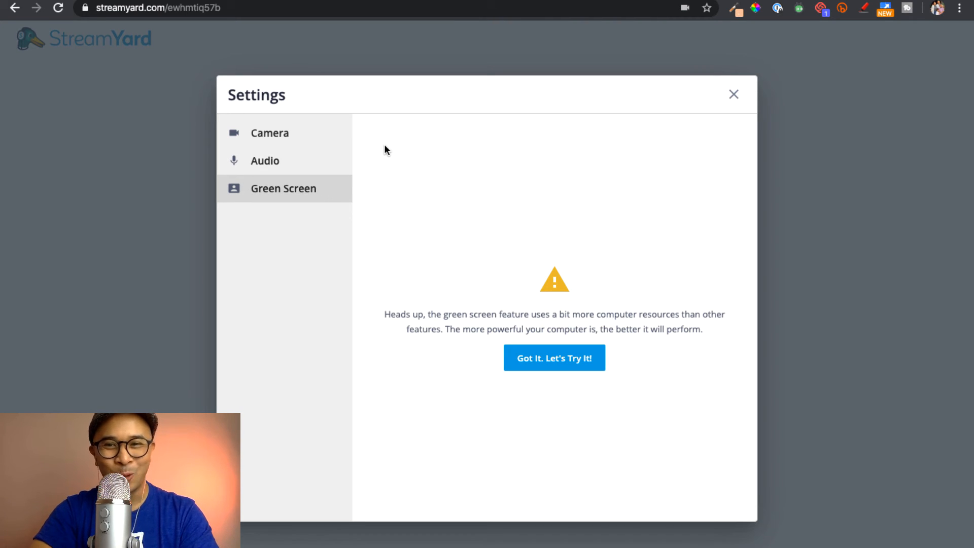
pyautogui.click(732, 93)
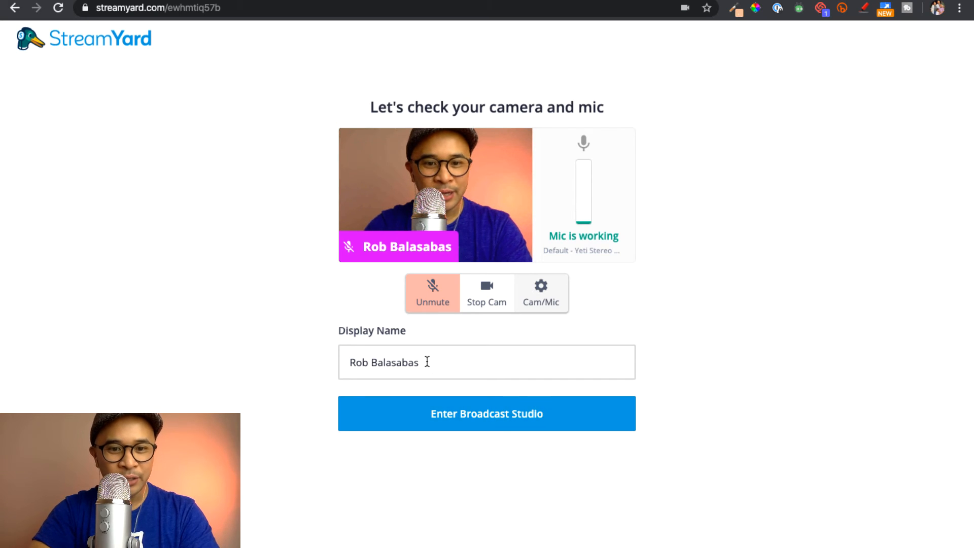
# - Change the display name to 'Rob Balasabas, TubeBuddy' and enter the broadcast studio
pyautogui.click(486, 362)
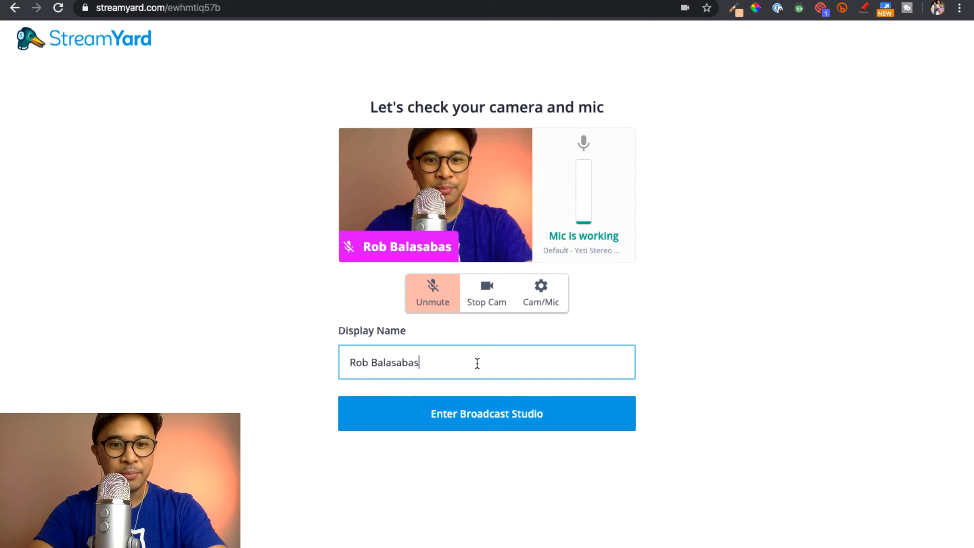
pyautogui.write(',')
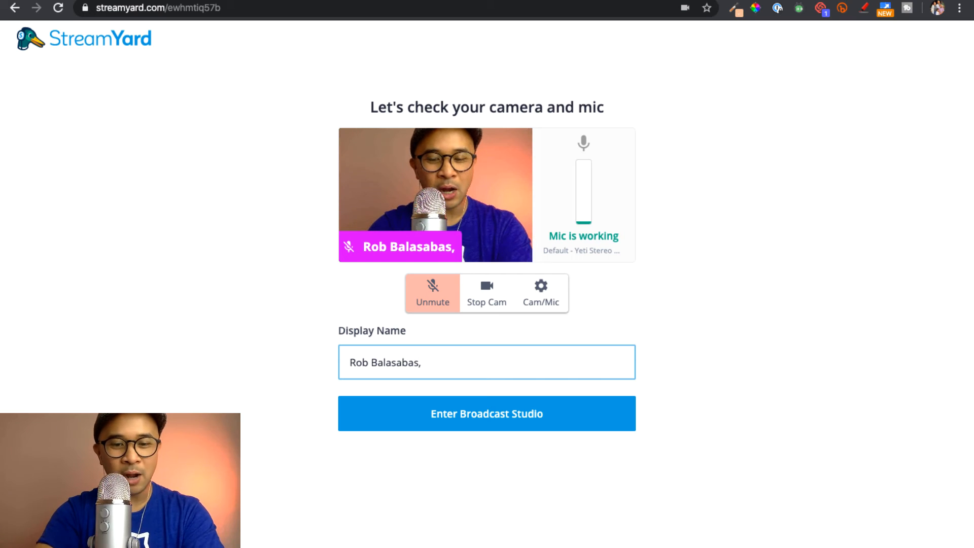
pyautogui.write('TubeBuddy')
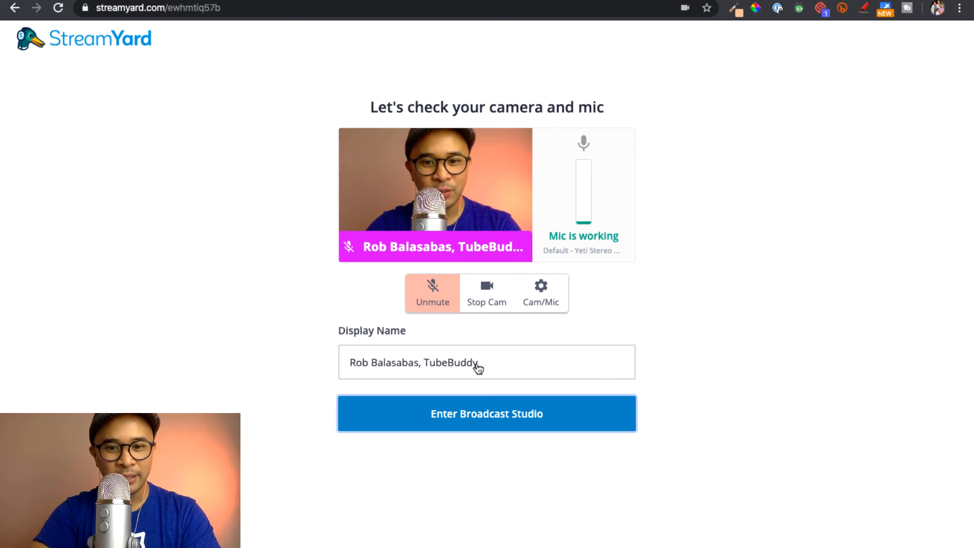
pyautogui.click(486, 413)
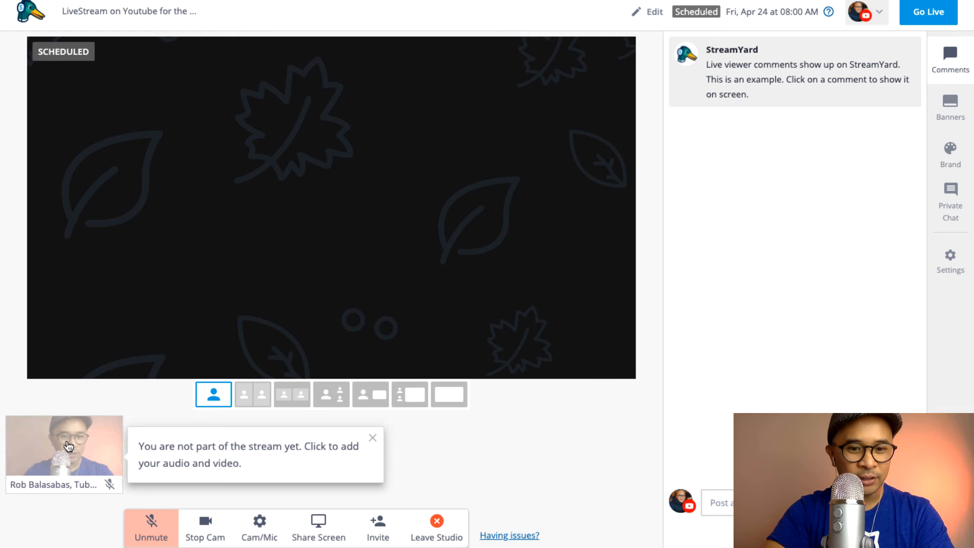
# - Dismiss the not-part-of-the-stream tip and put the host camera on the stage
pyautogui.click(372, 439)
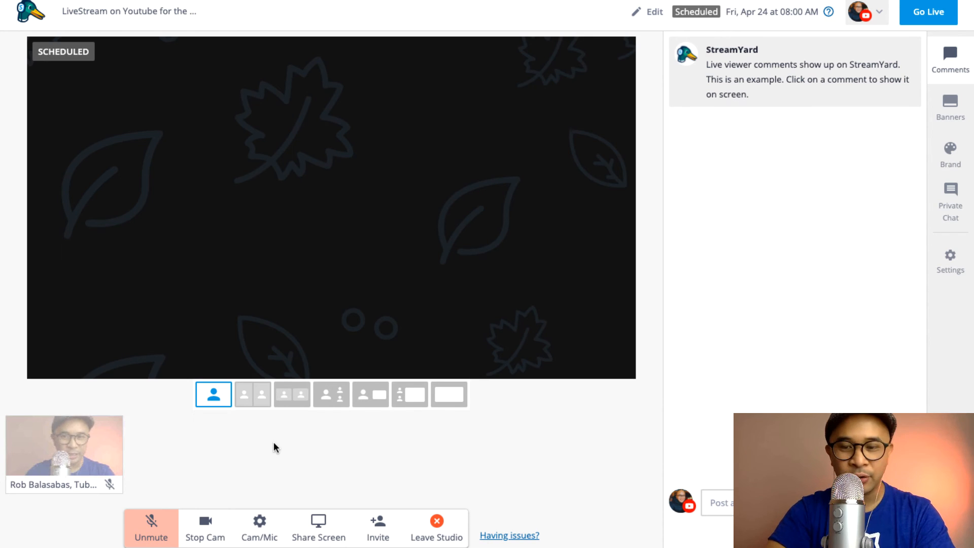
pyautogui.moveTo(882, 234)
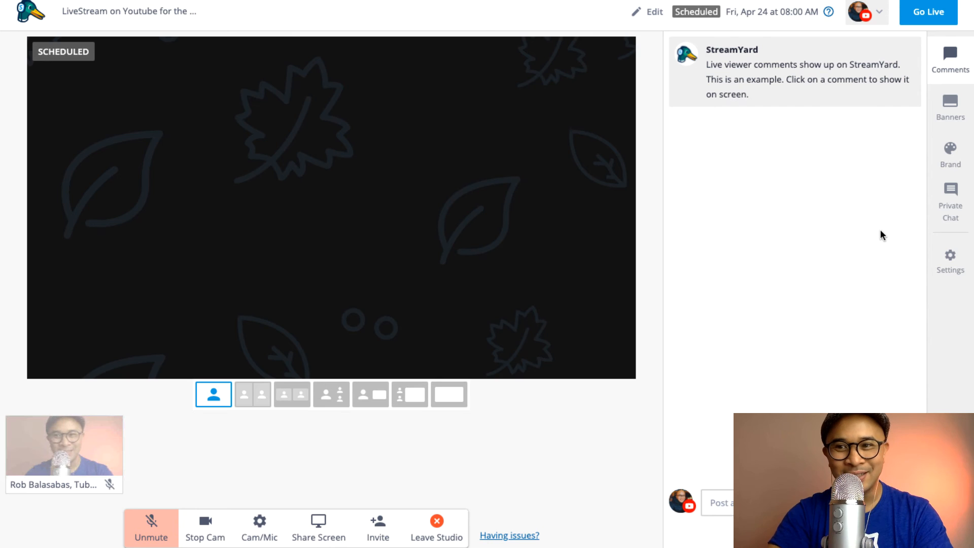
pyautogui.click(62, 454)
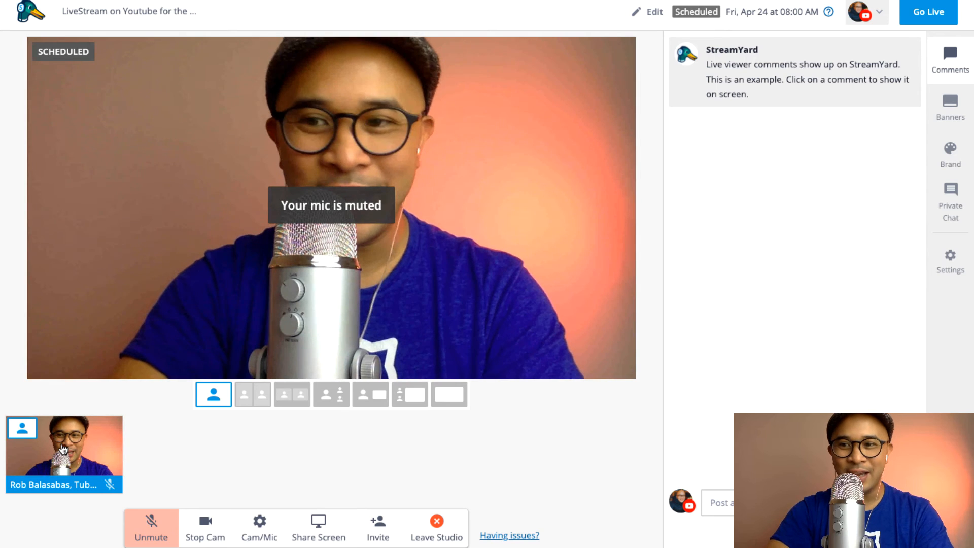
# - Show the 'Brand Evangelist, TubeBuddy' banner on stage and move to the Brand settings
pyautogui.click(950, 105)
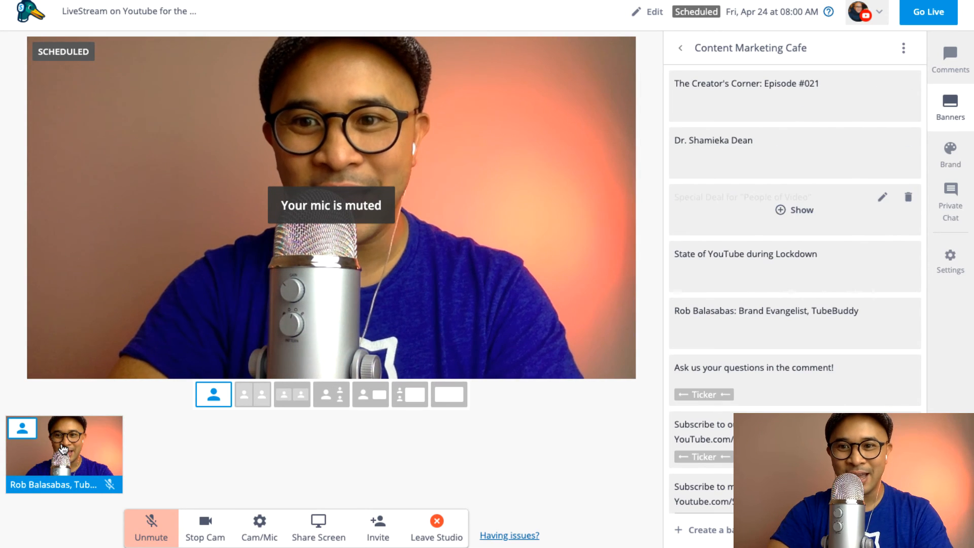
pyautogui.click(793, 210)
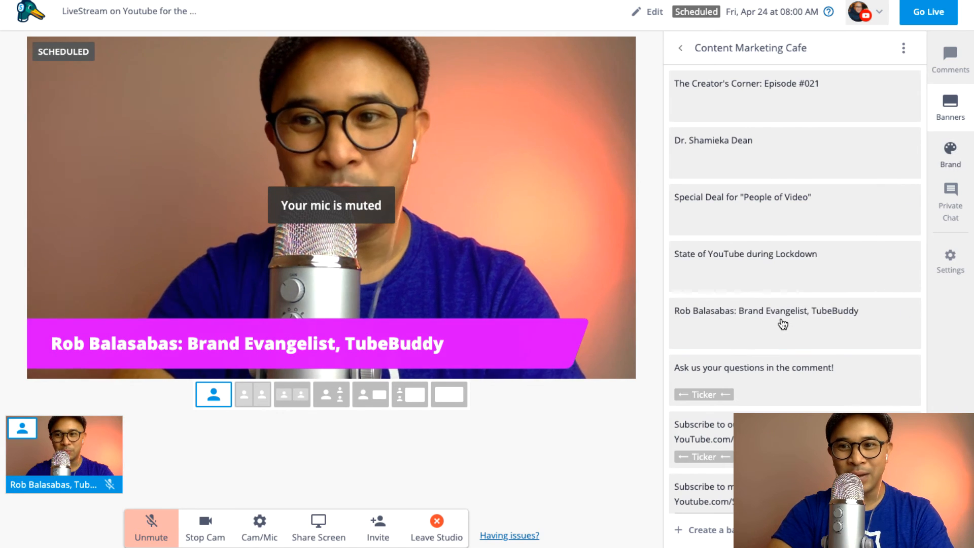
pyautogui.click(950, 154)
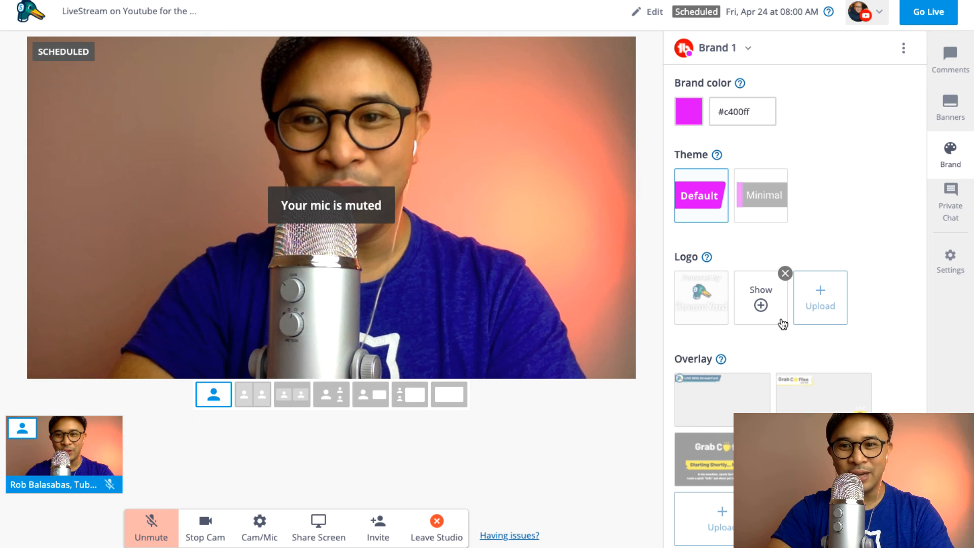
# - Show the red TubeBuddy logo in the top-right corner of the stage
pyautogui.click(760, 297)
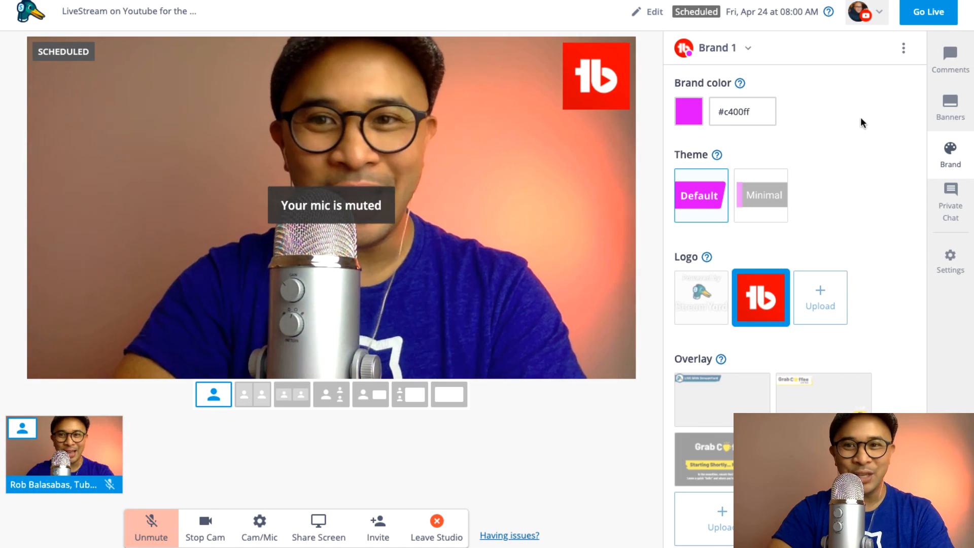
pyautogui.moveTo(842, 176)
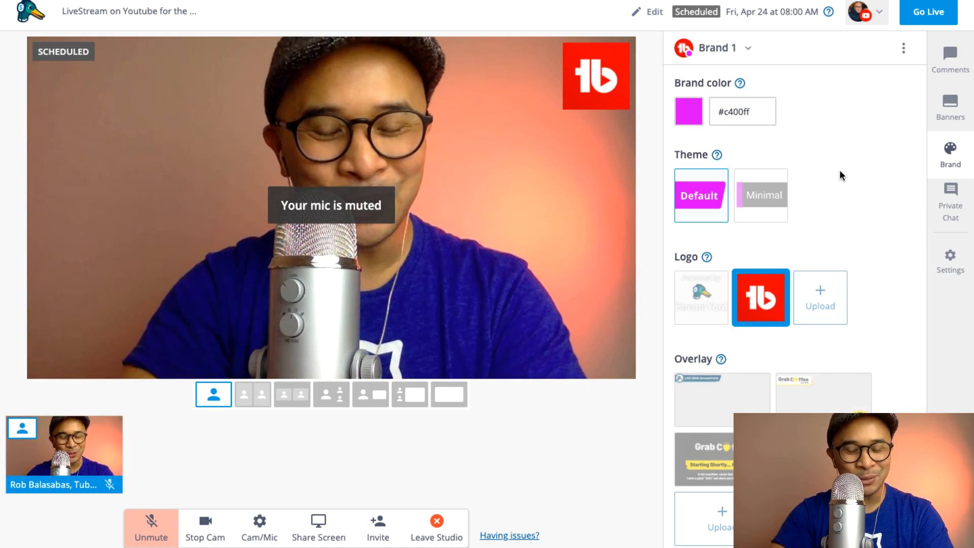